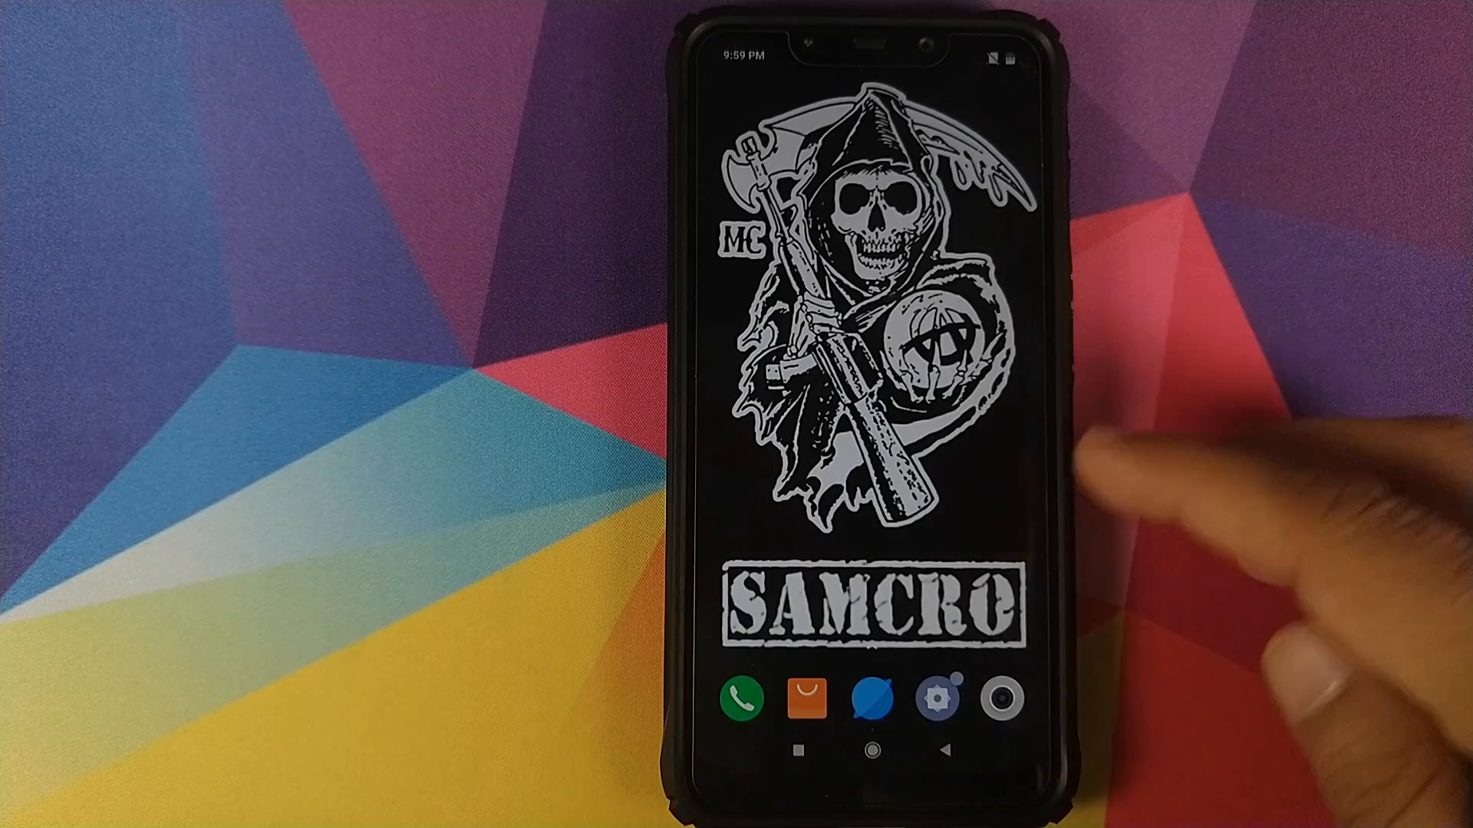
Open Settings and enter Screen time, showing 20 minutes used today by app.
click(937, 698)
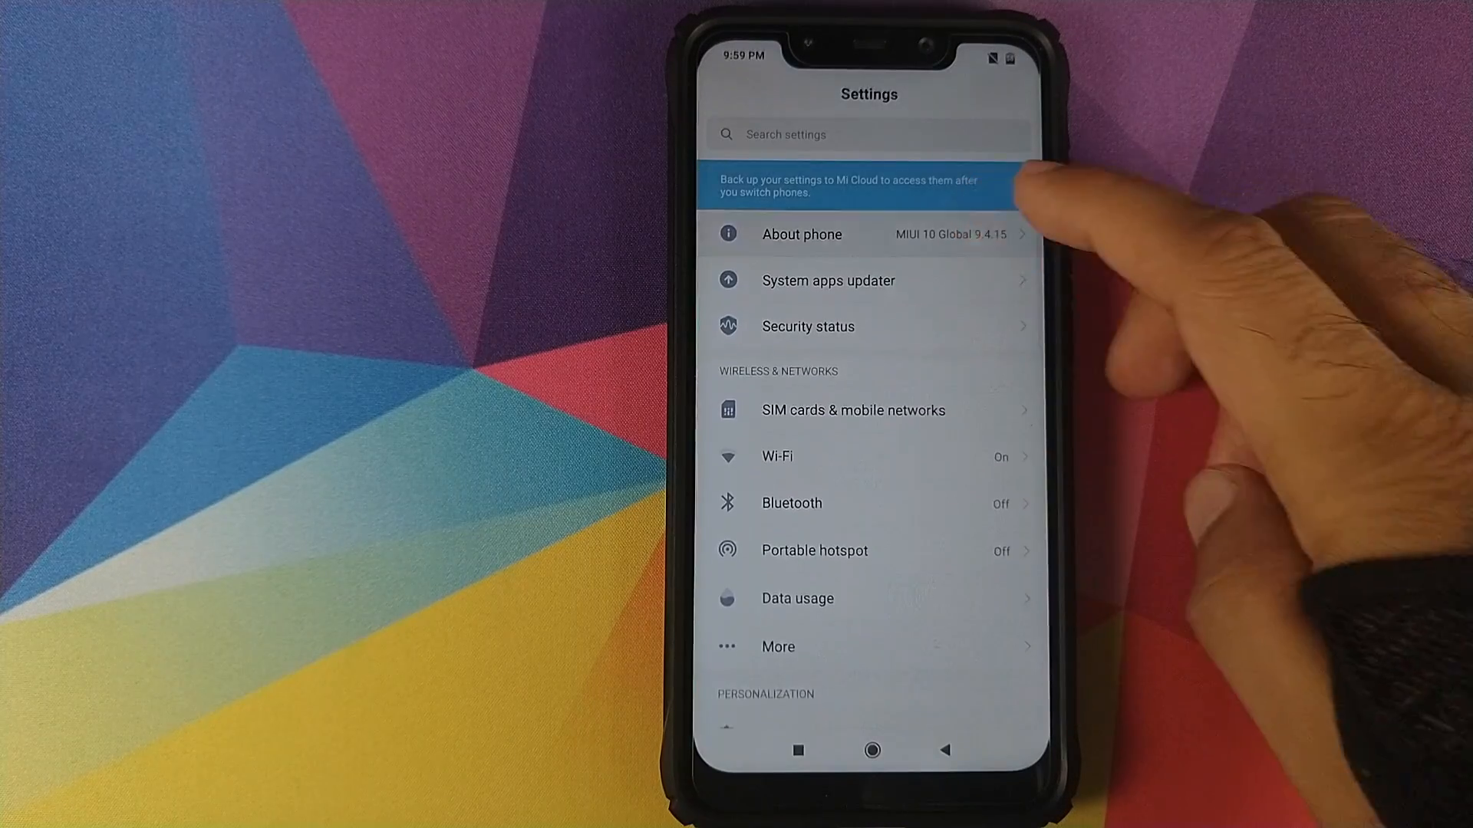
click(800, 234)
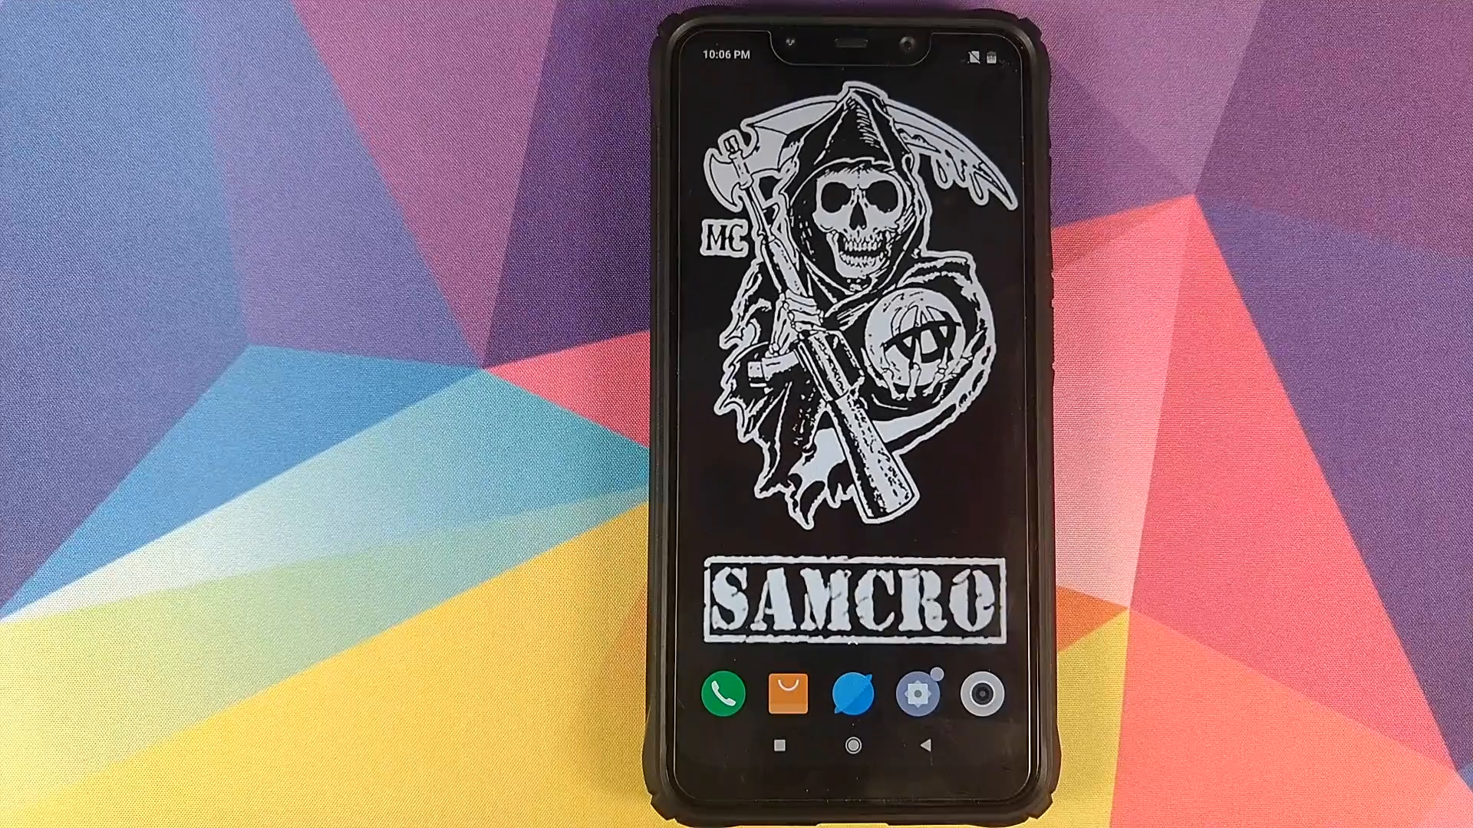
click(917, 695)
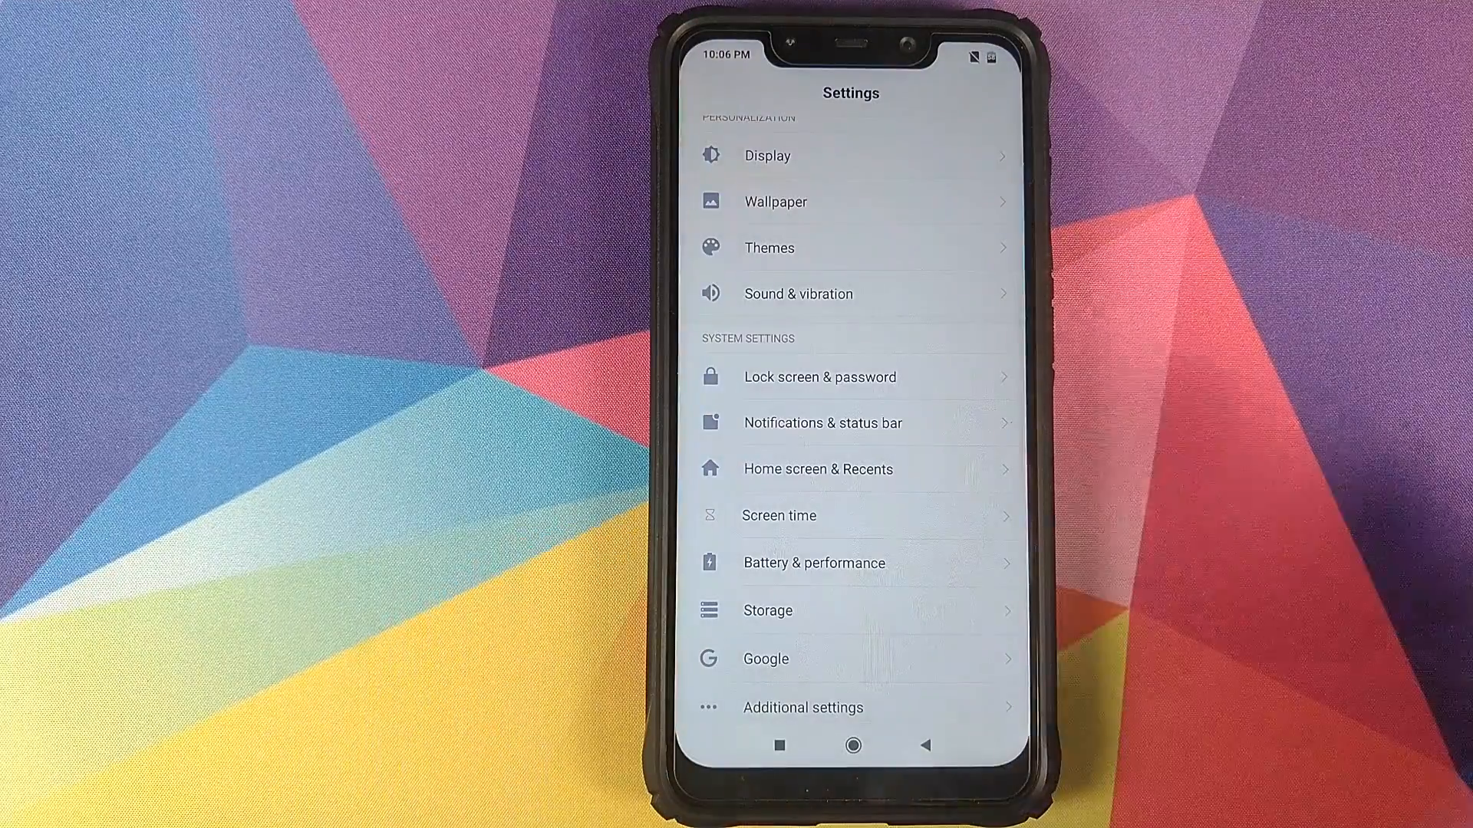
click(778, 514)
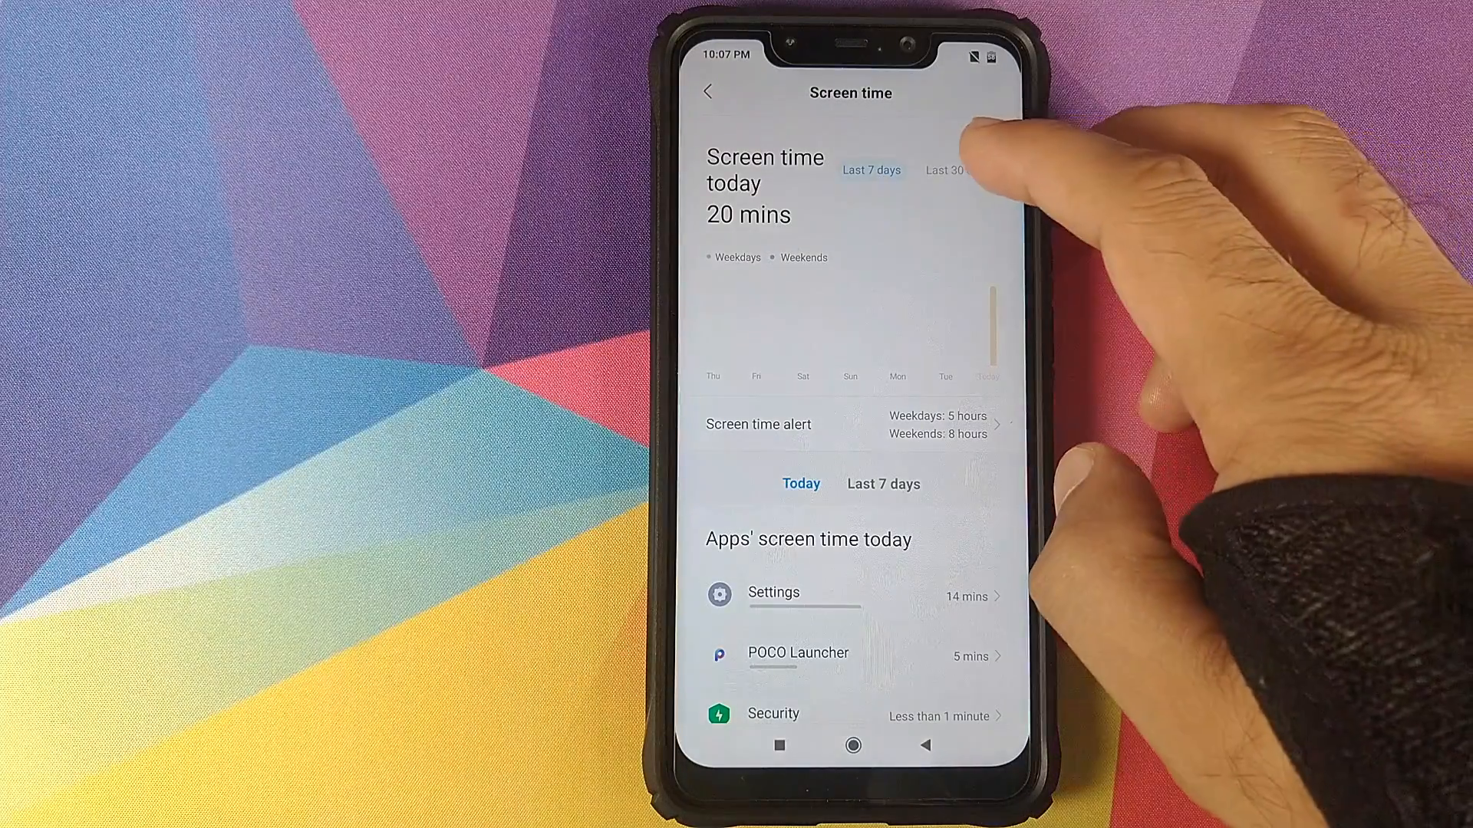
click(956, 170)
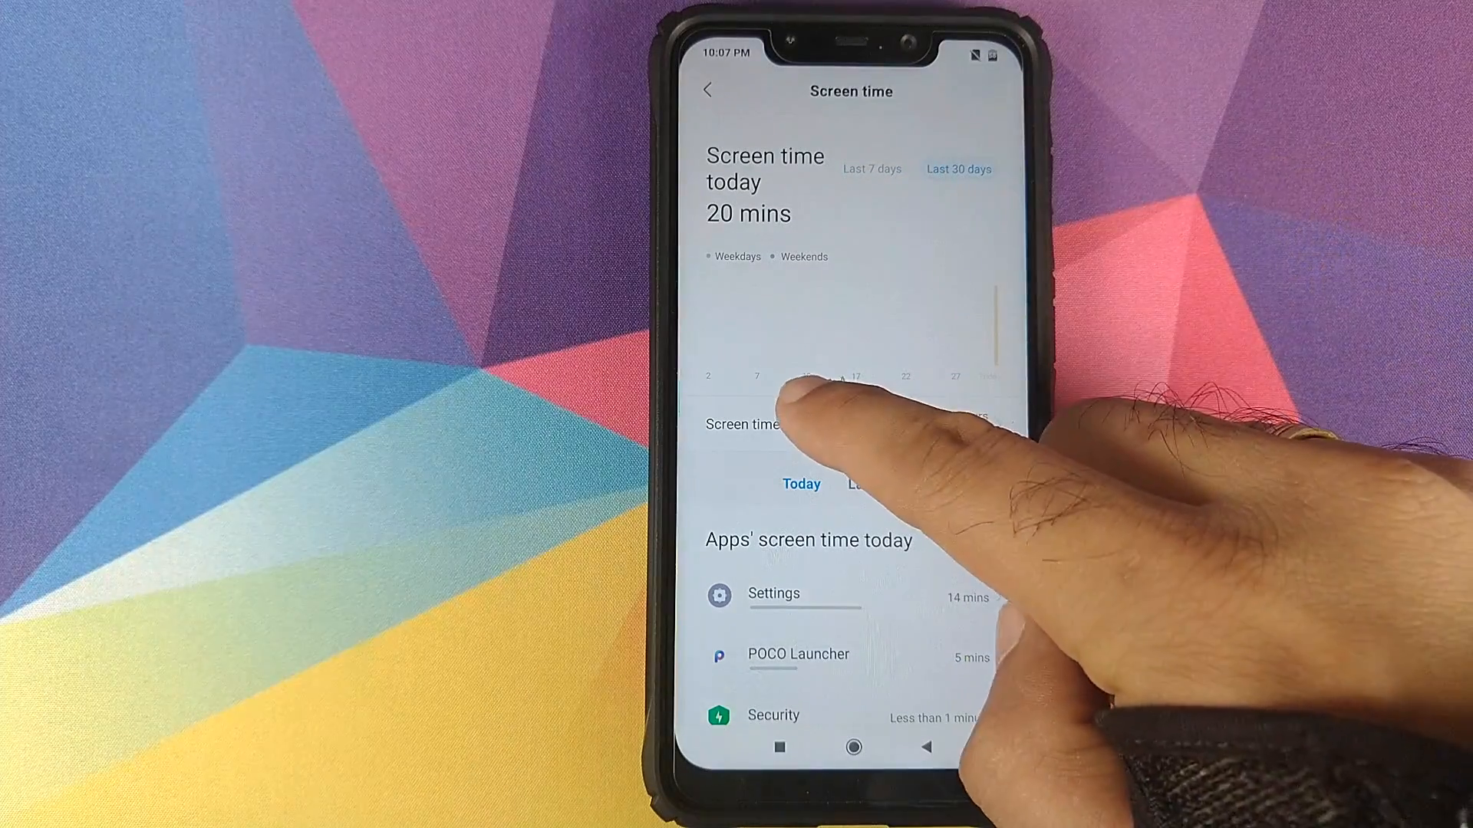
click(871, 168)
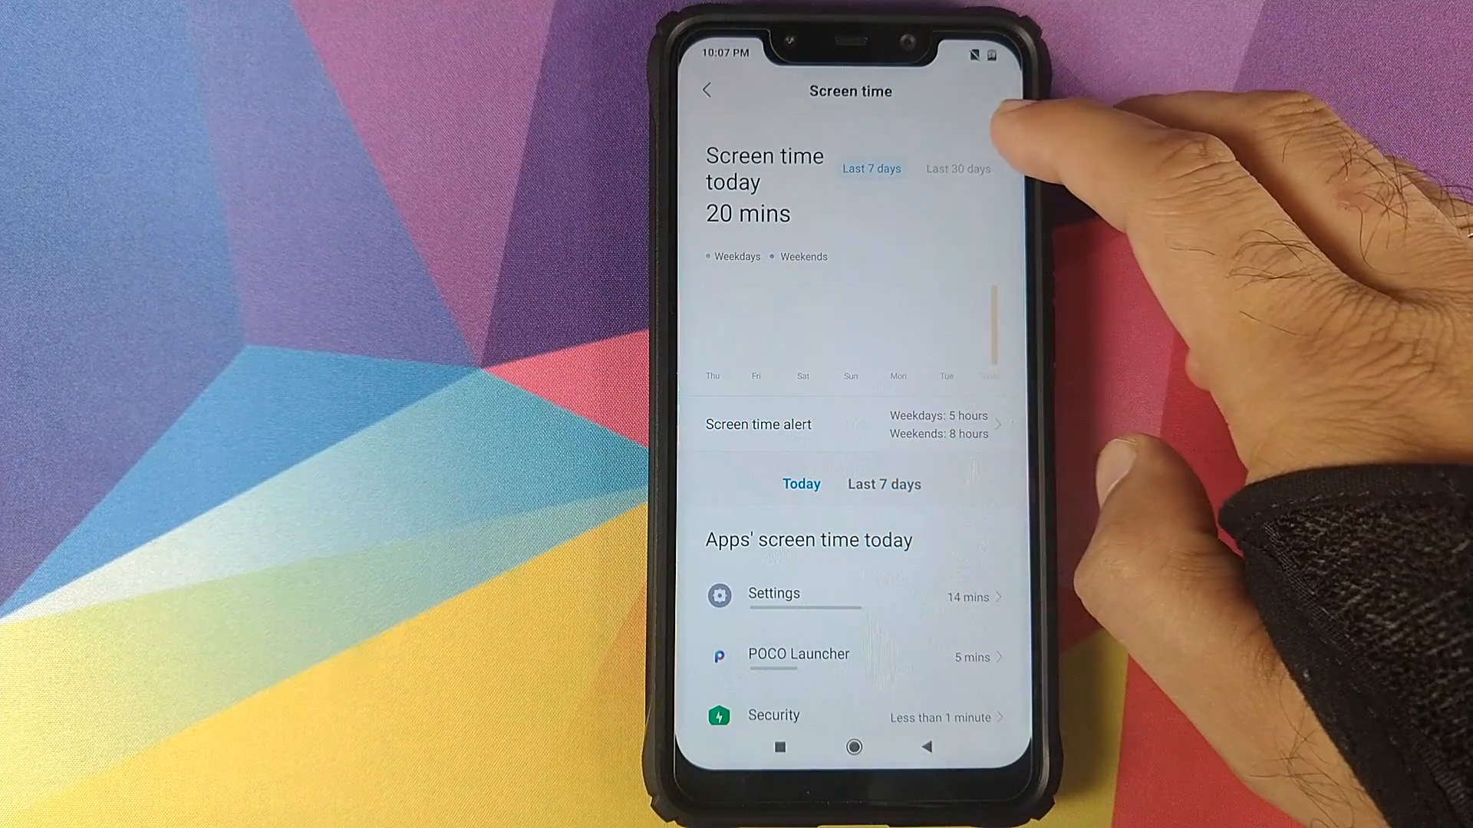
click(957, 168)
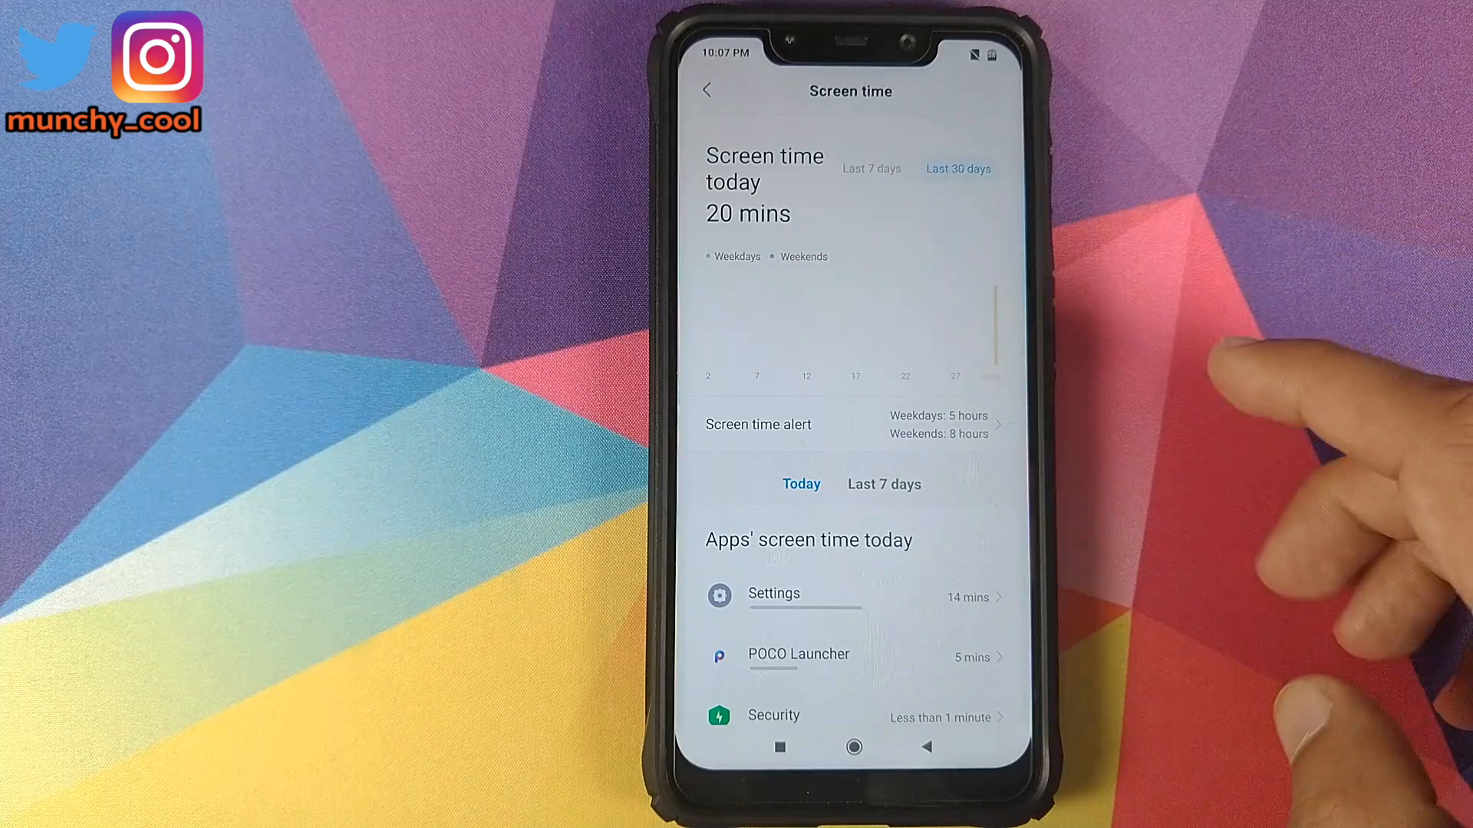
mouse_move(995, 319)
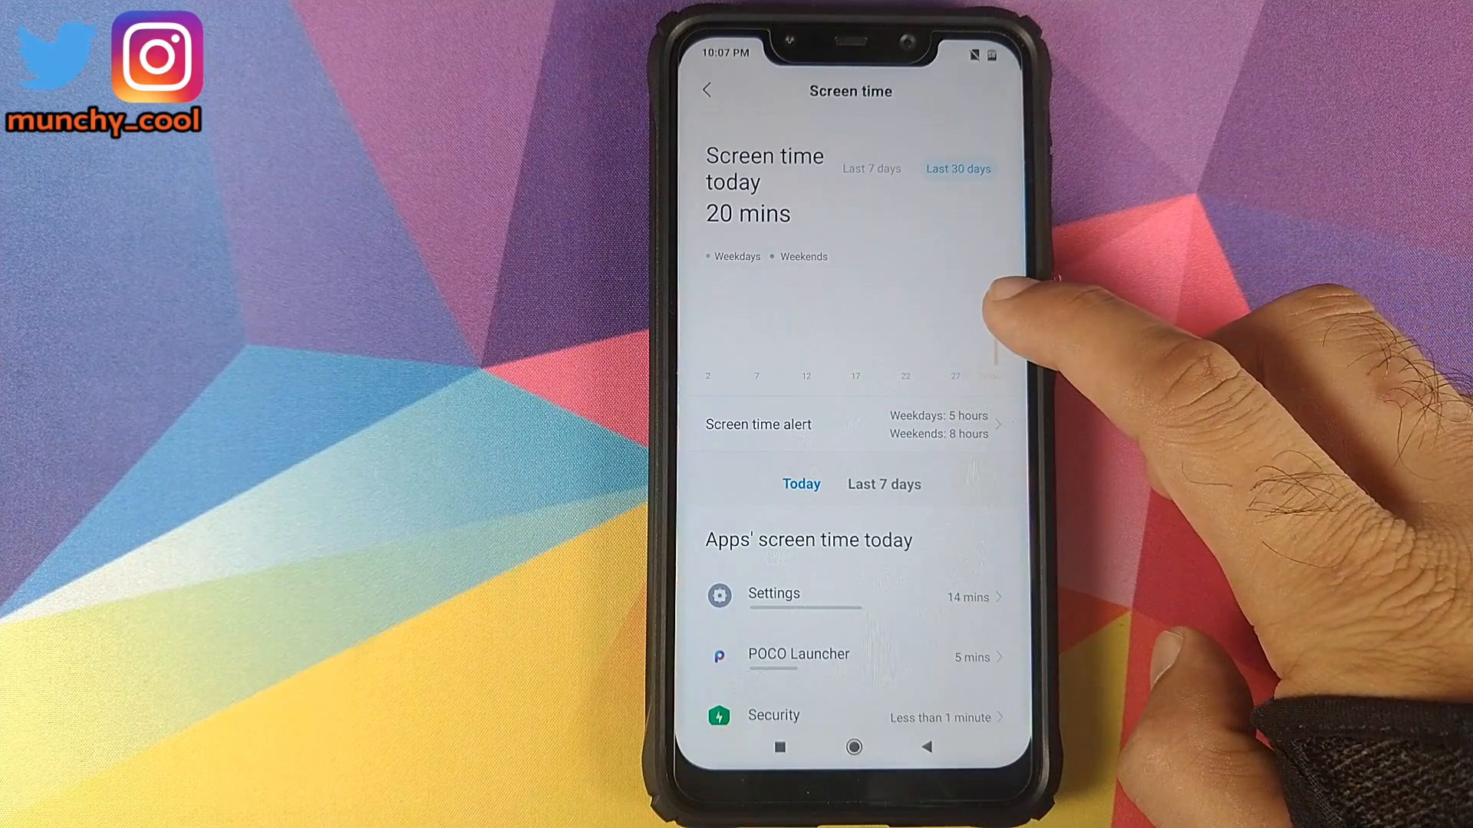
mouse_move(995, 300)
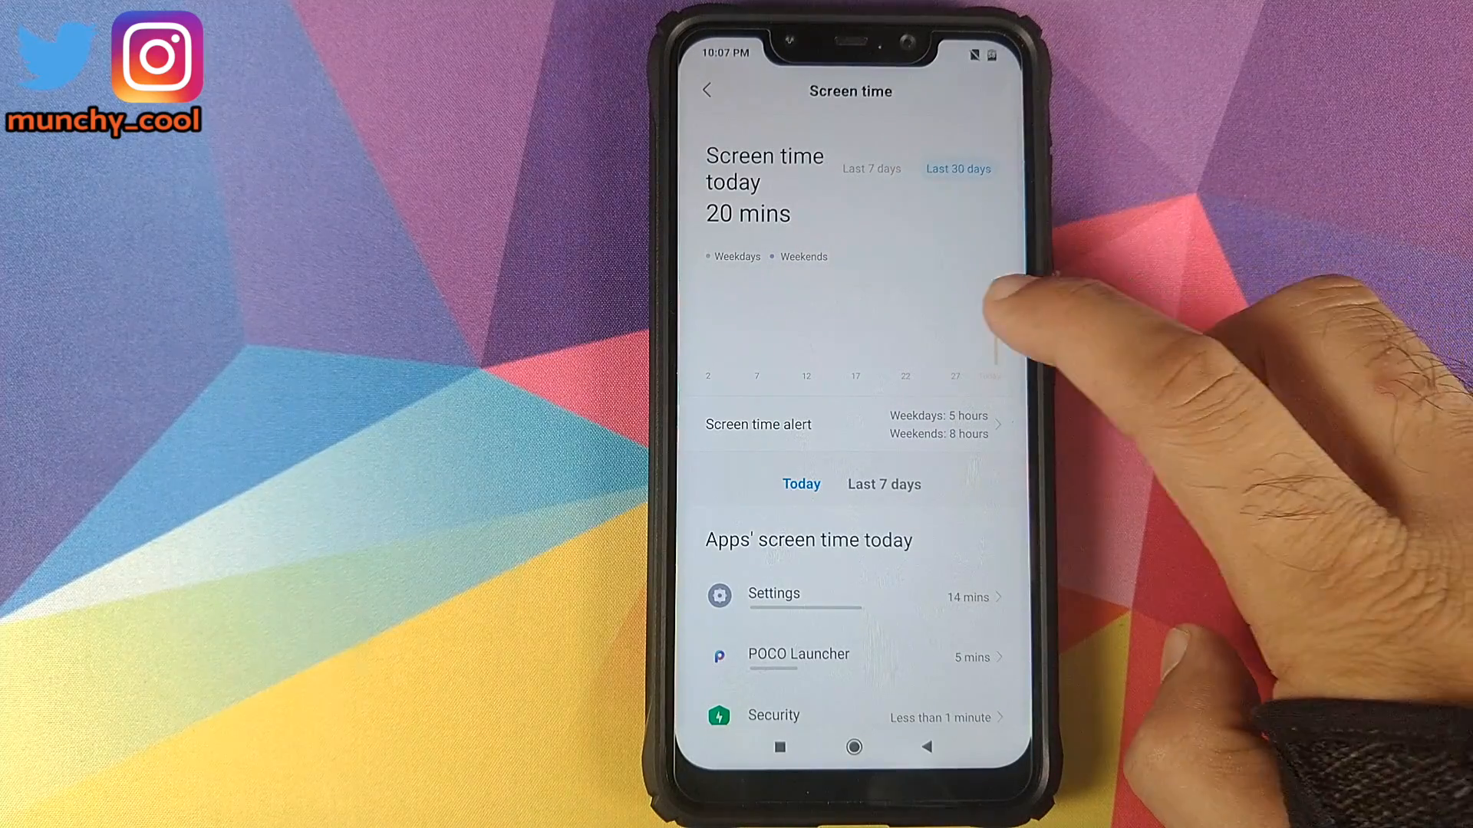
click(951, 367)
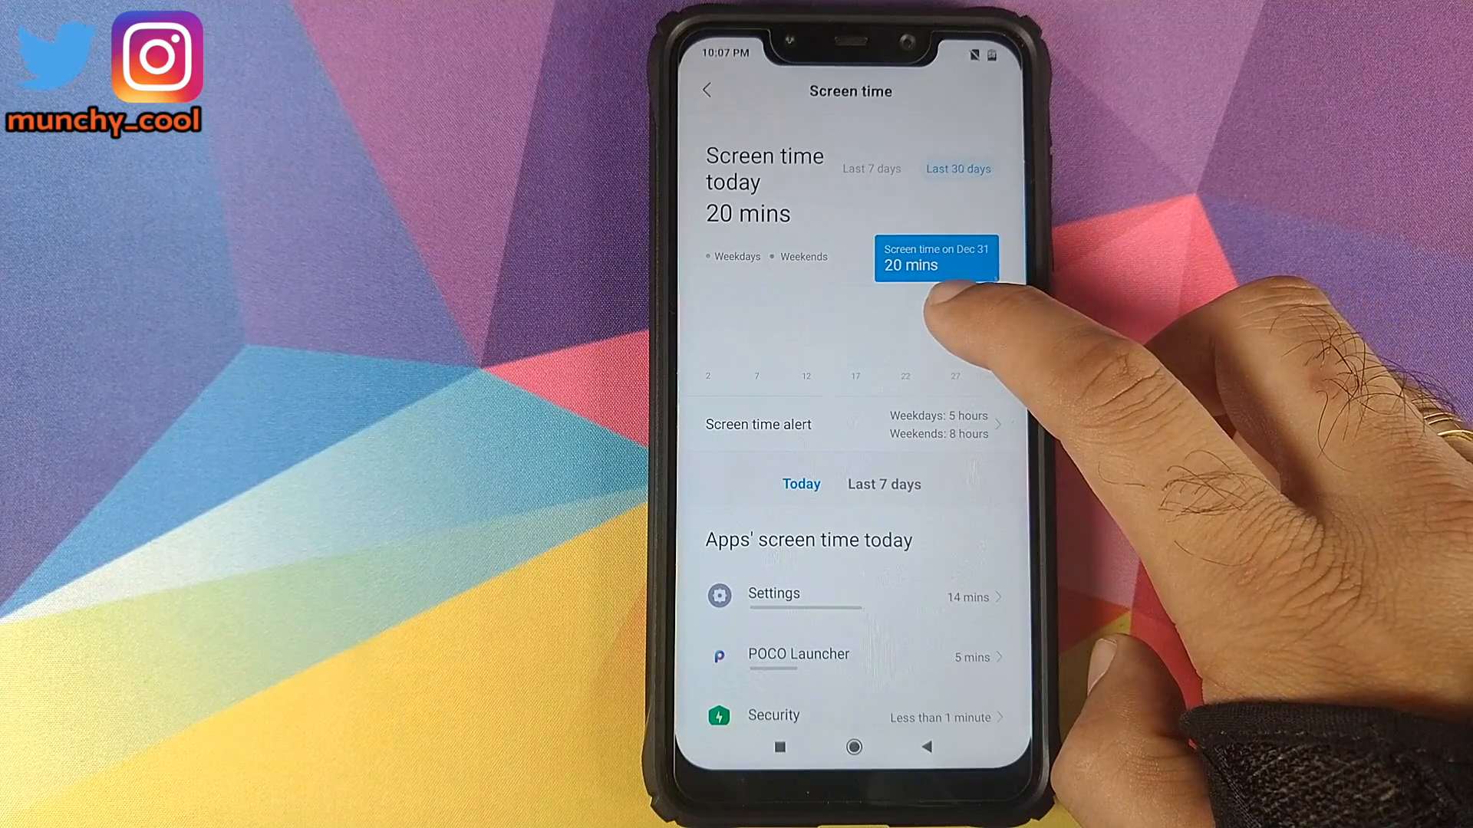
click(937, 263)
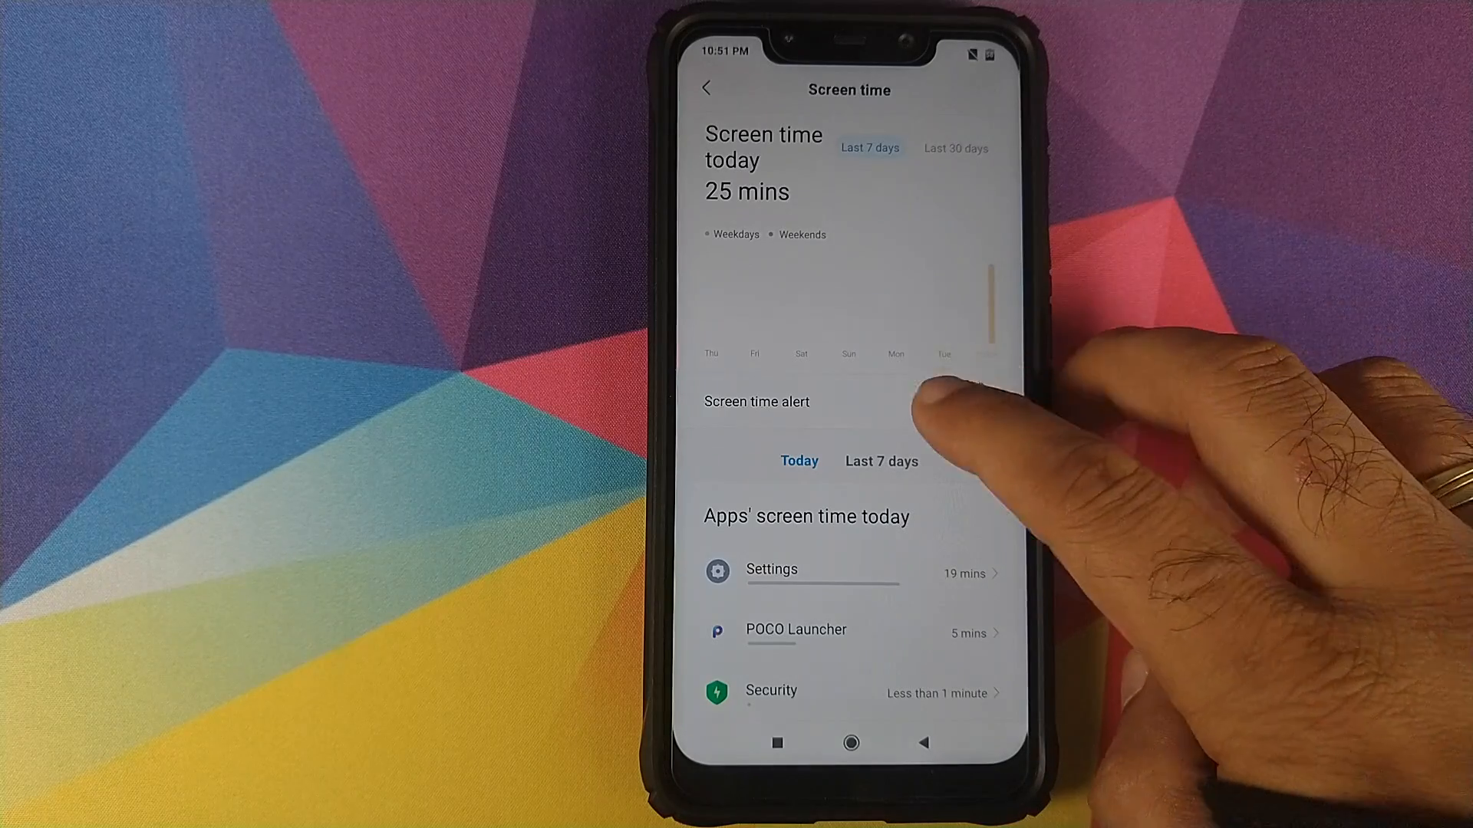
Enable screen time alerts with an 8-hour weekend limit, then return to Screen time.
click(757, 401)
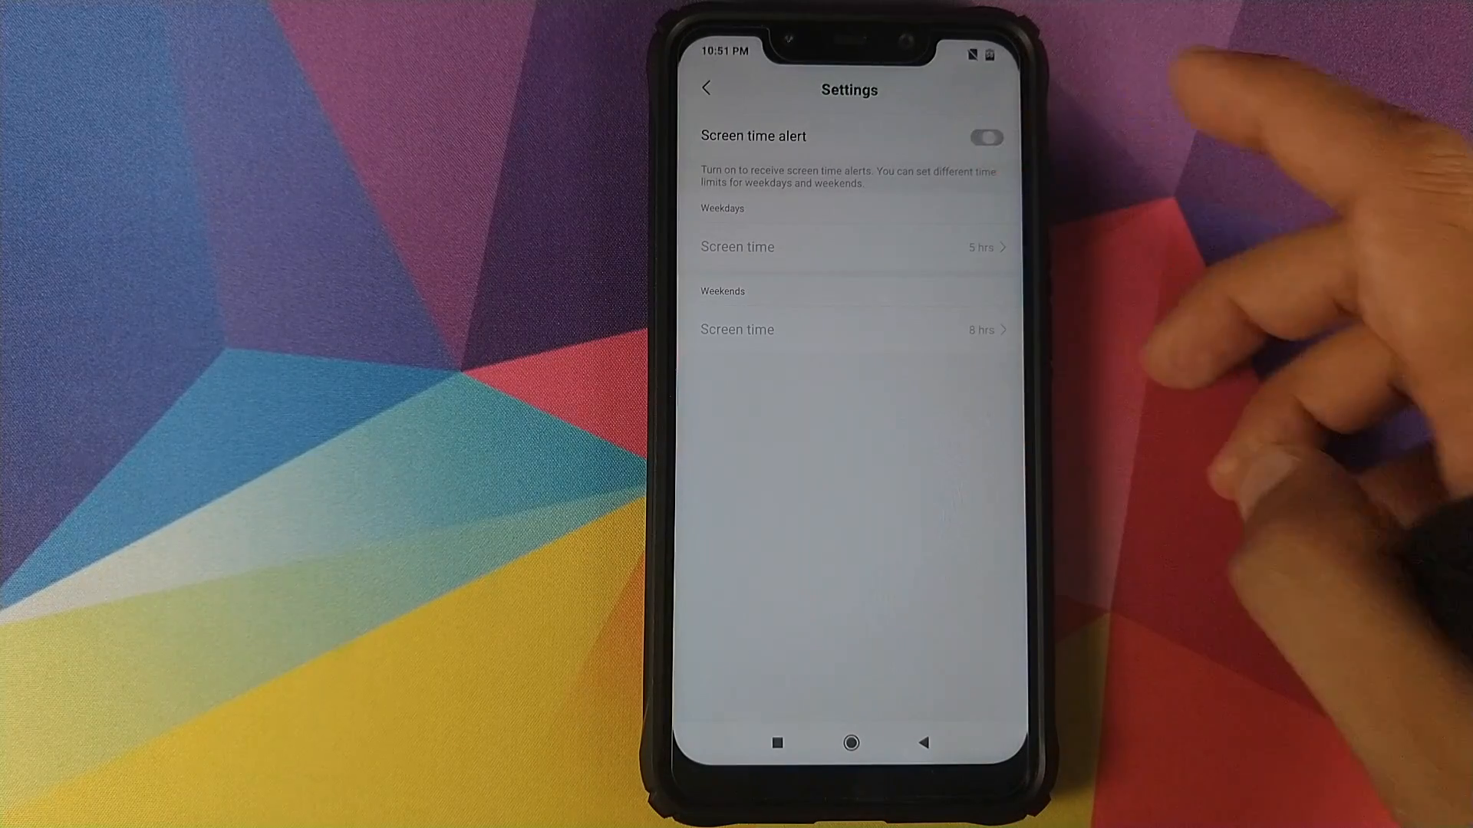
click(983, 138)
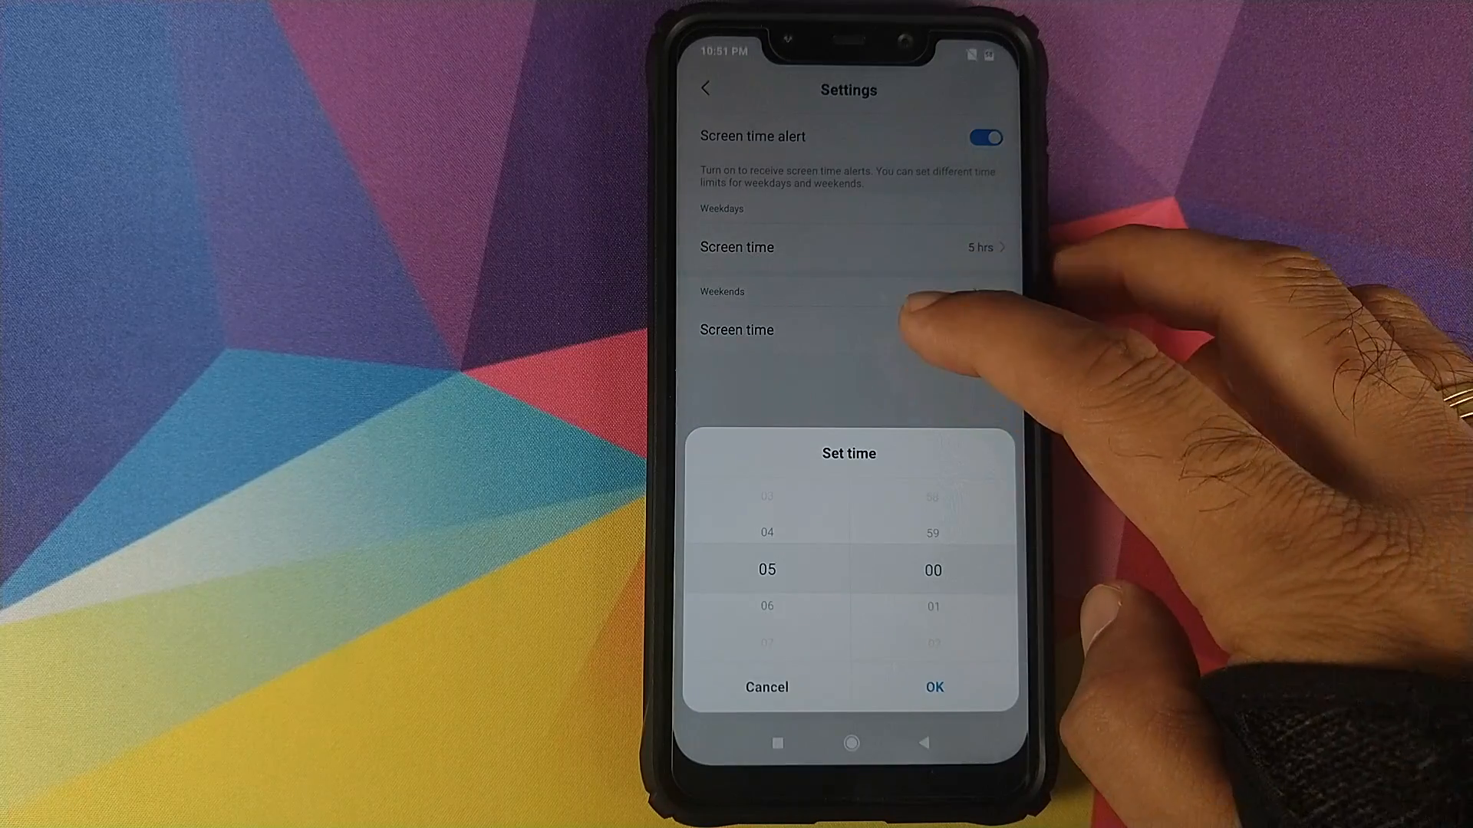
click(932, 686)
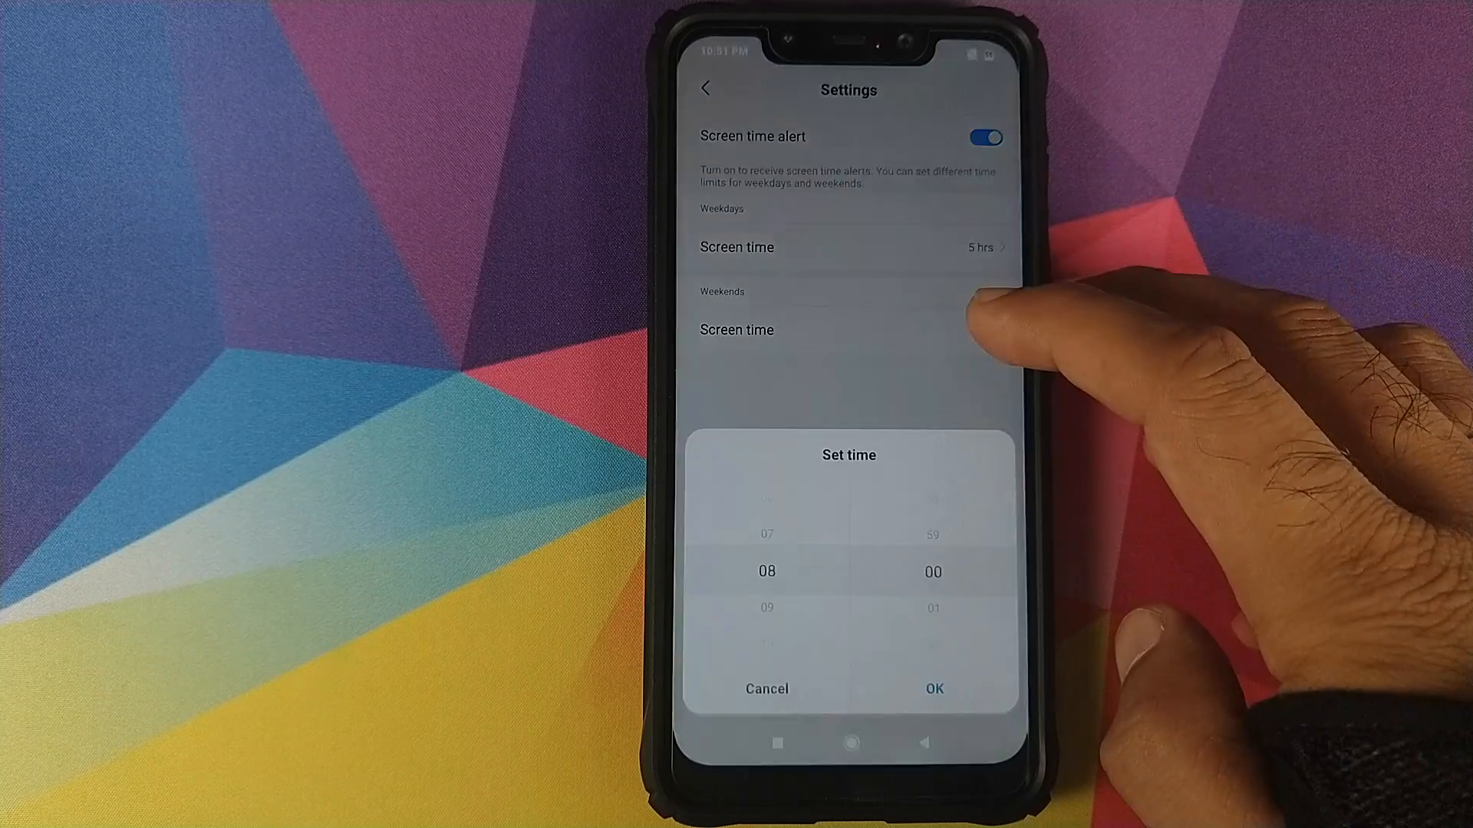
click(932, 689)
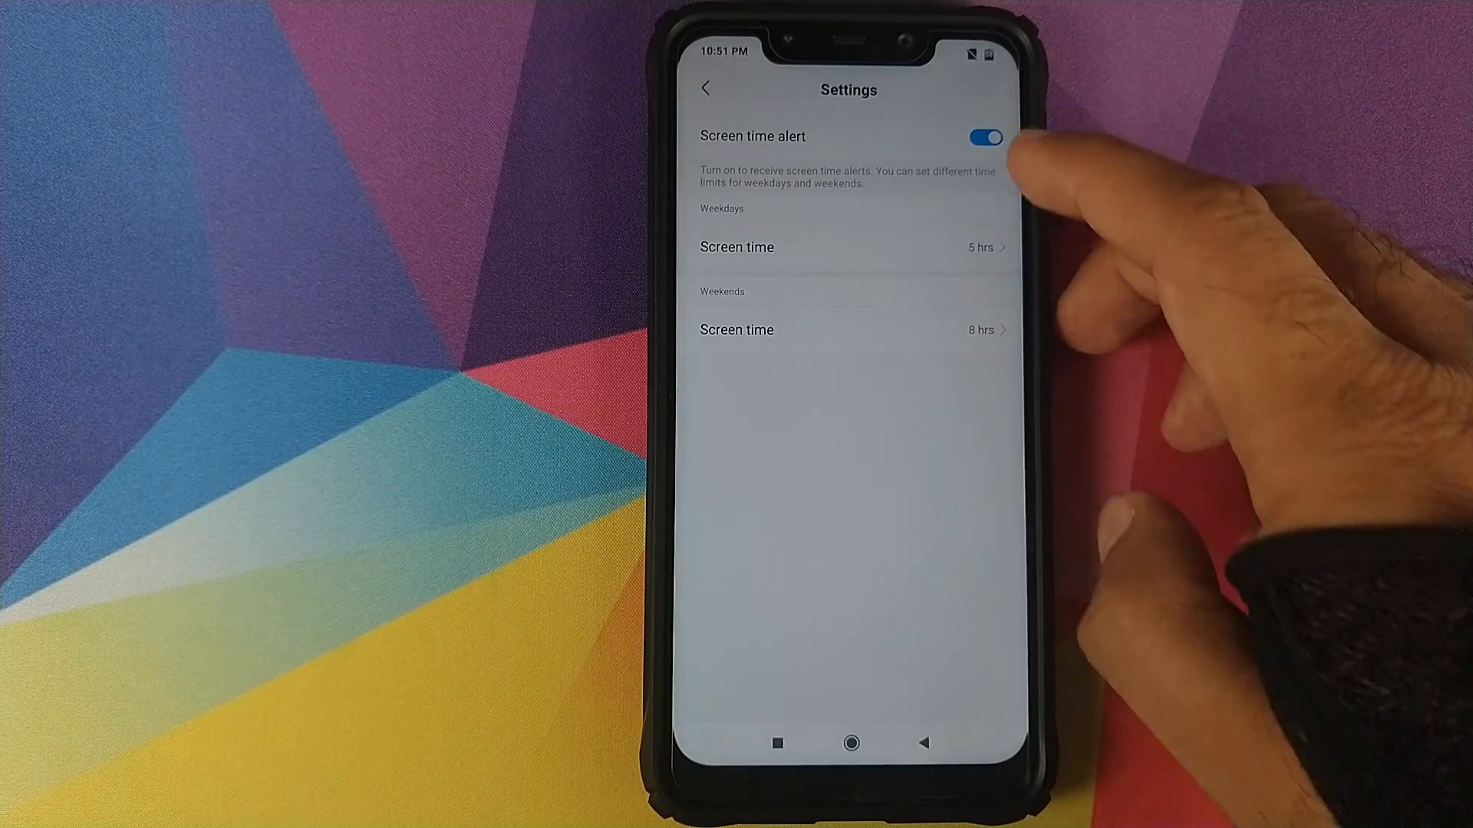
click(984, 137)
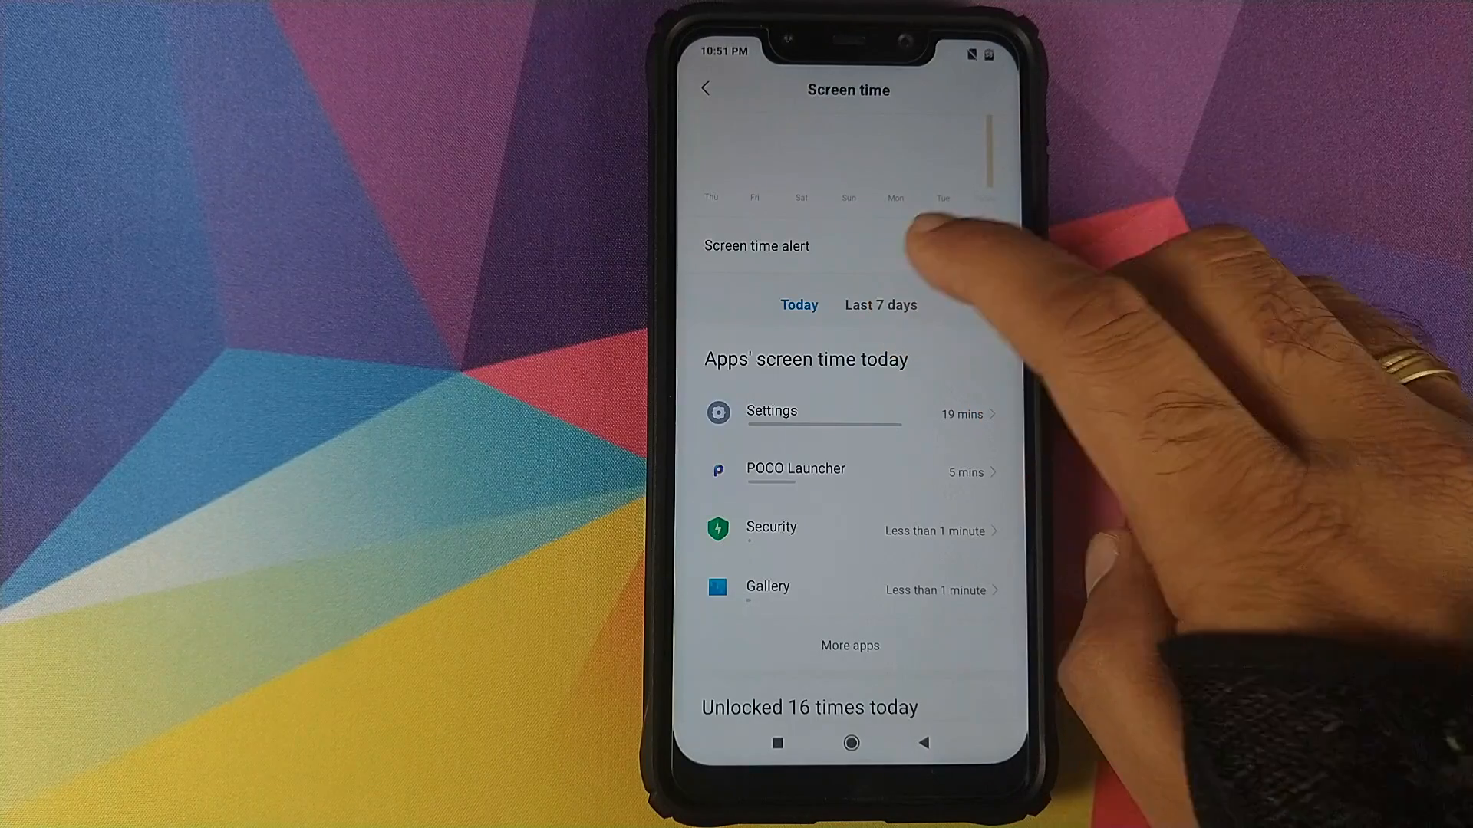
click(880, 304)
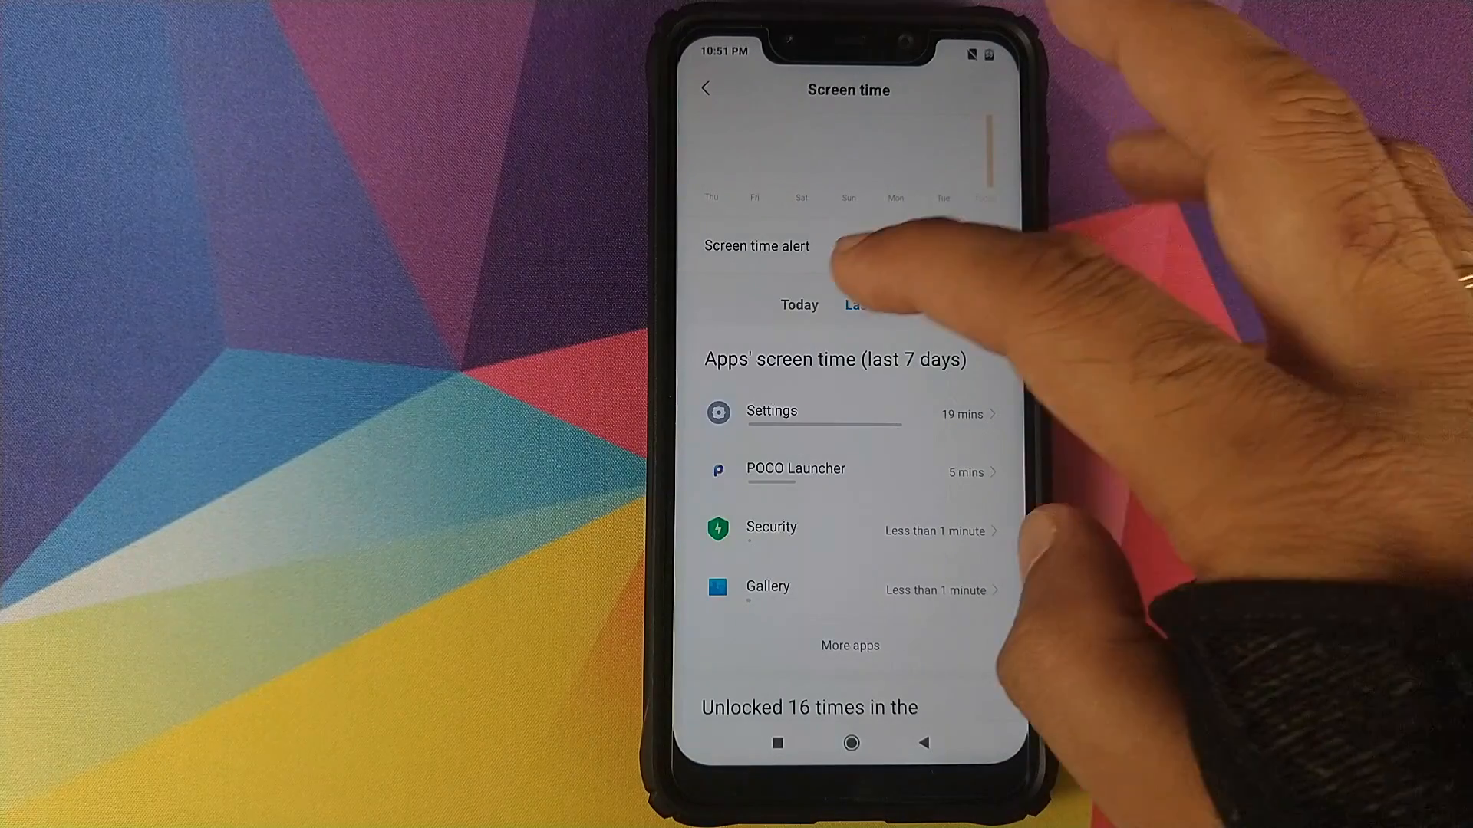
click(799, 305)
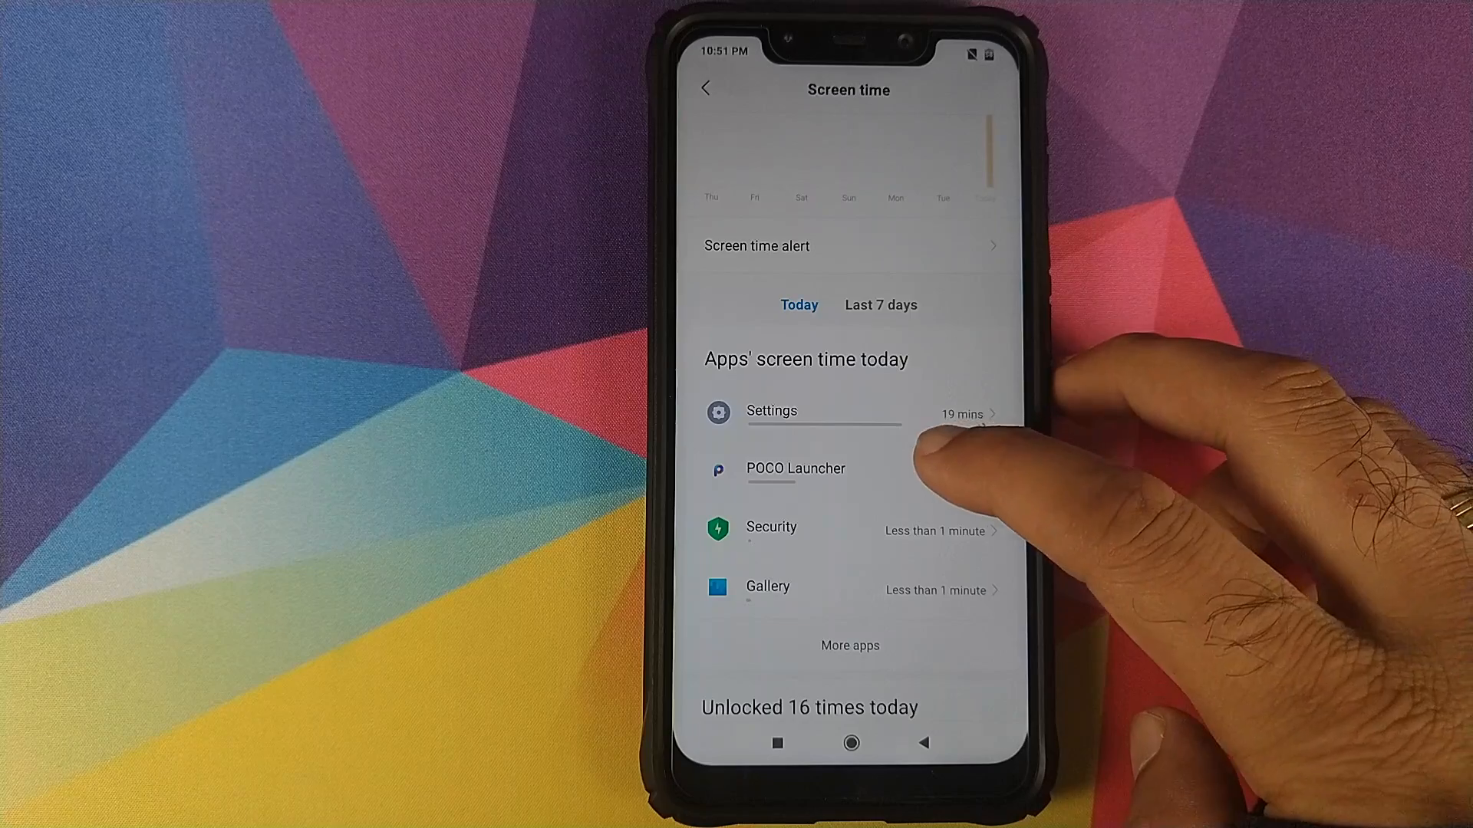
click(795, 468)
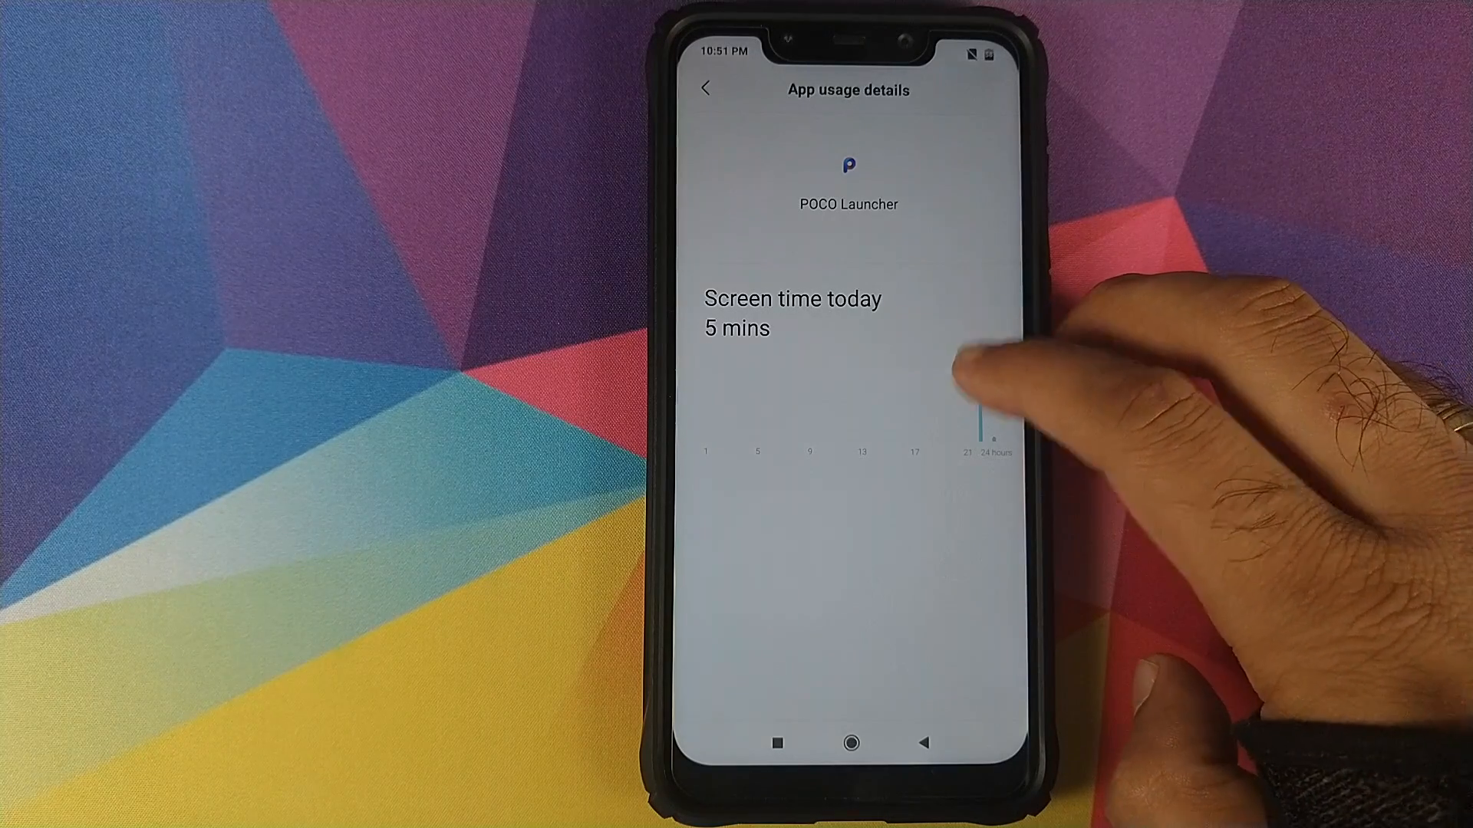
click(984, 437)
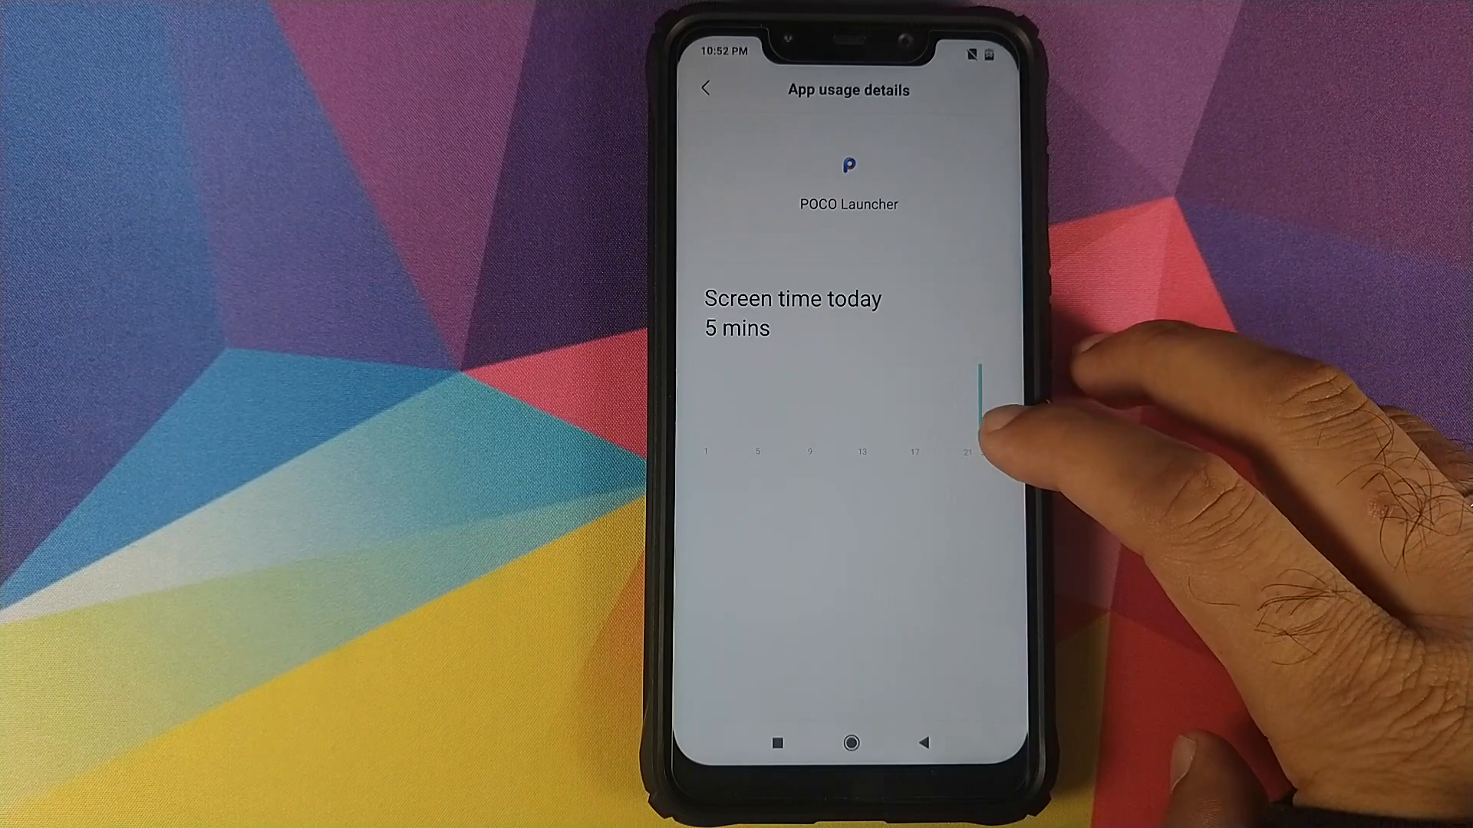
click(980, 446)
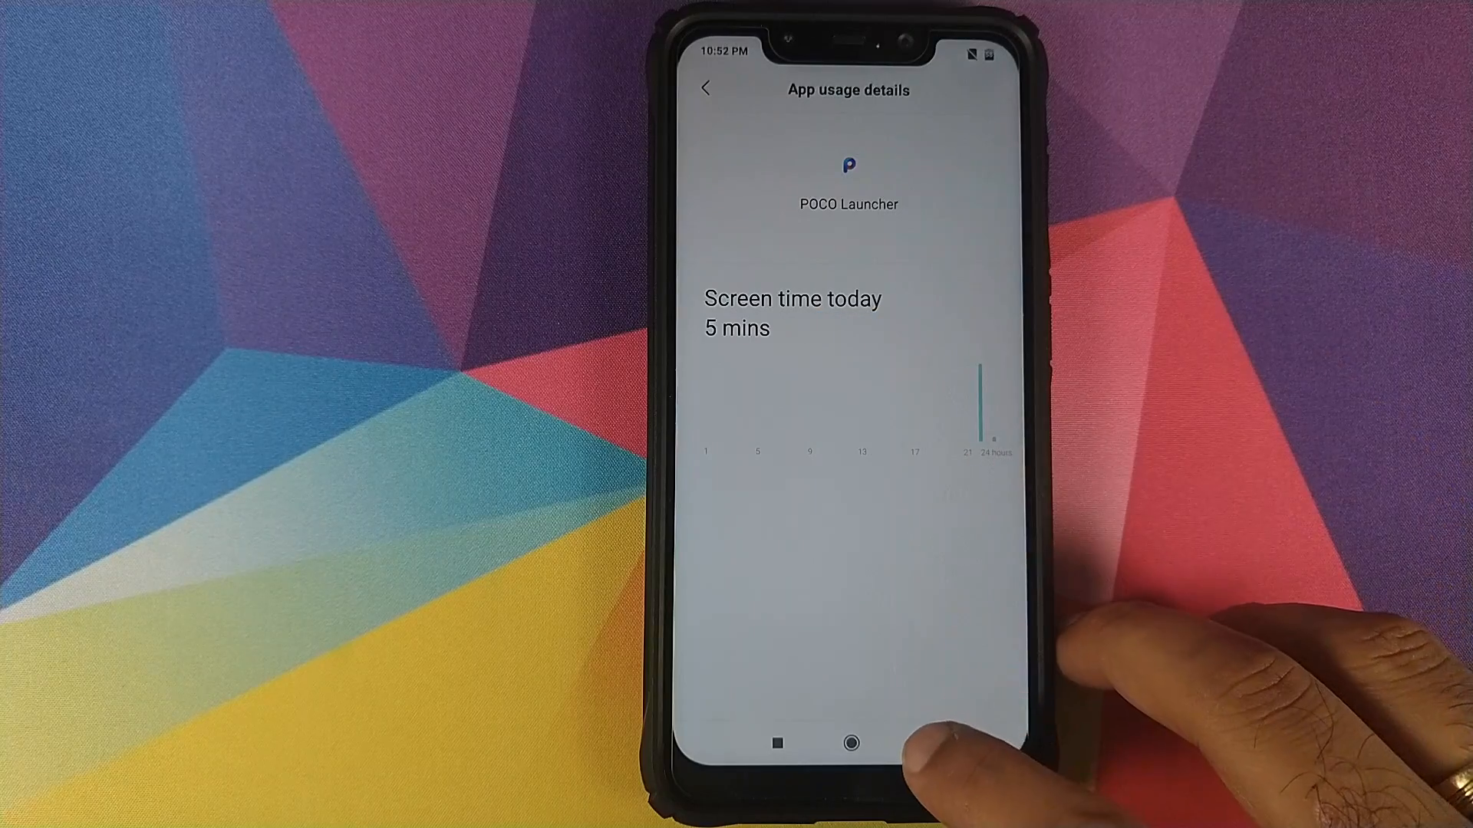
click(705, 88)
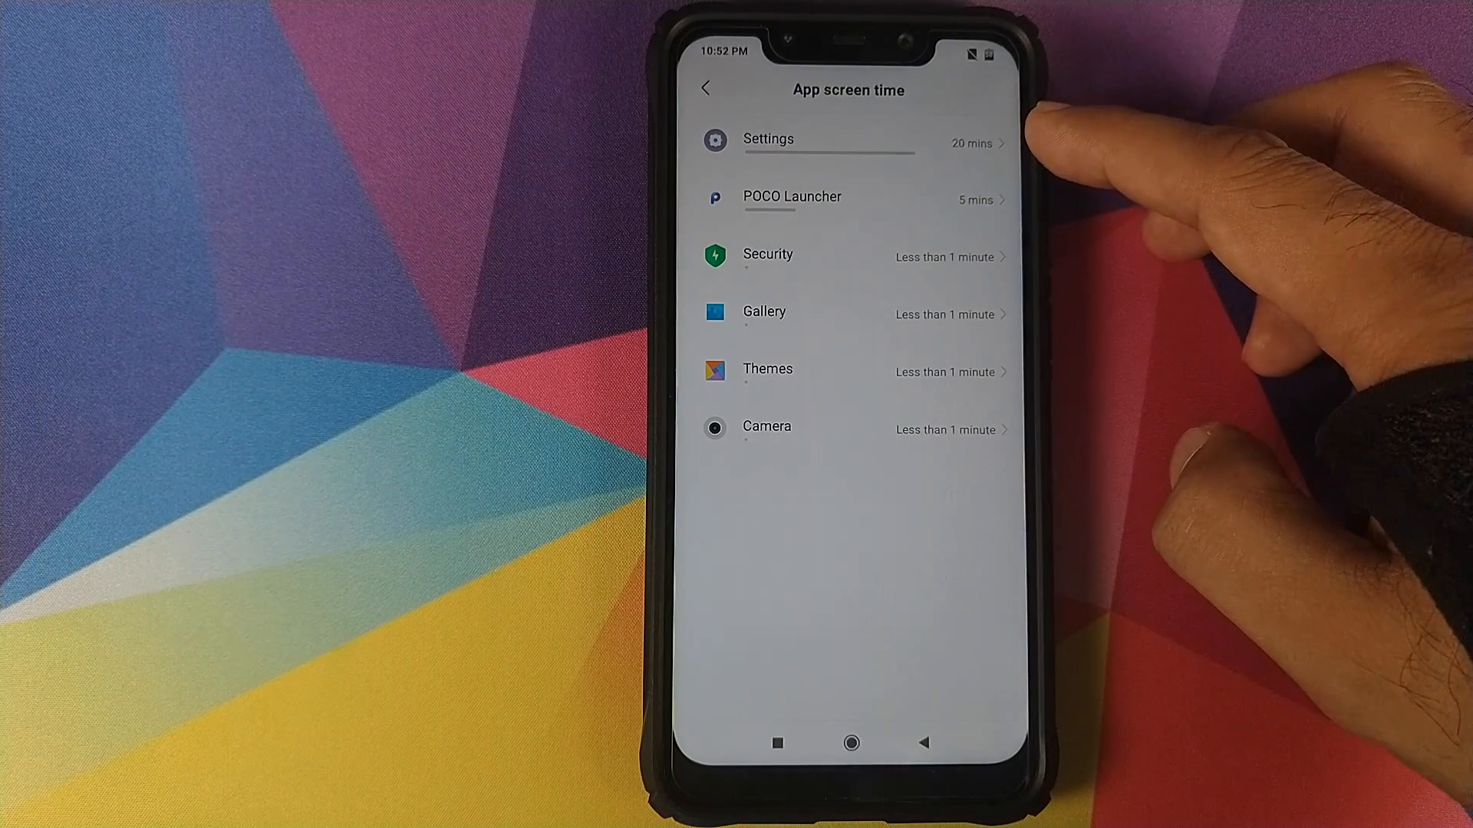
click(706, 87)
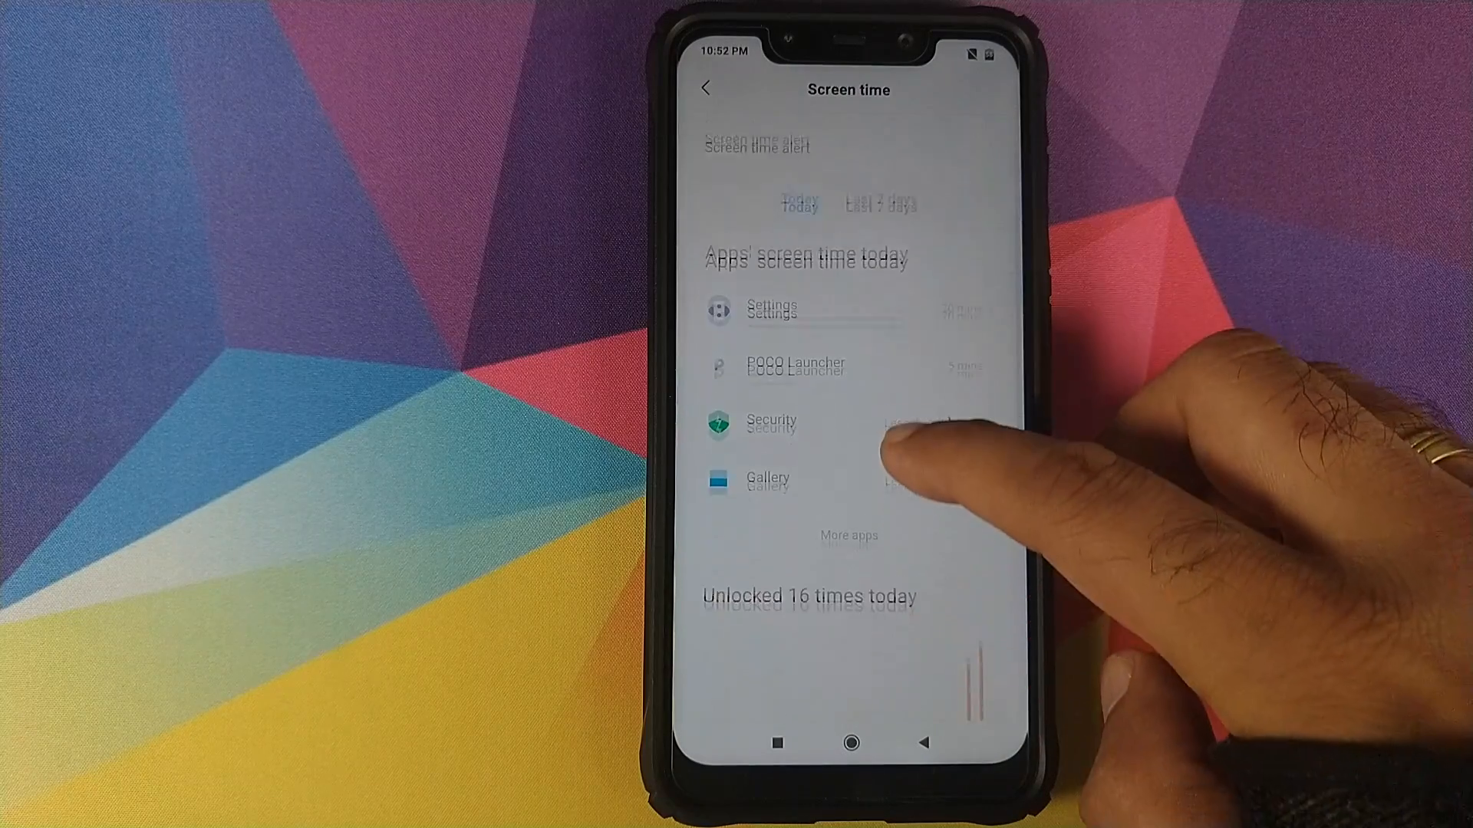
scroll(down, 3)
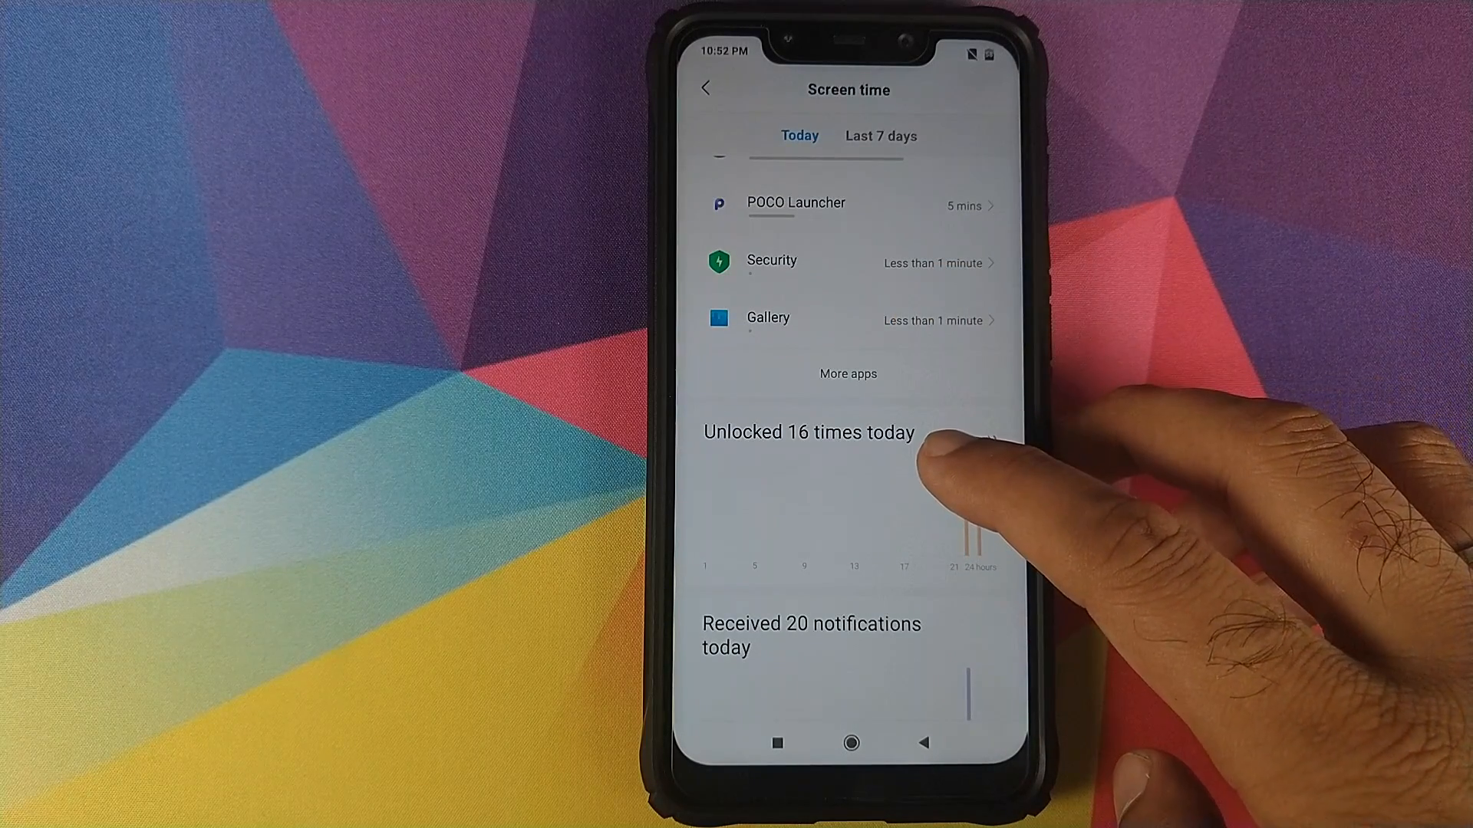
mouse_move(939, 460)
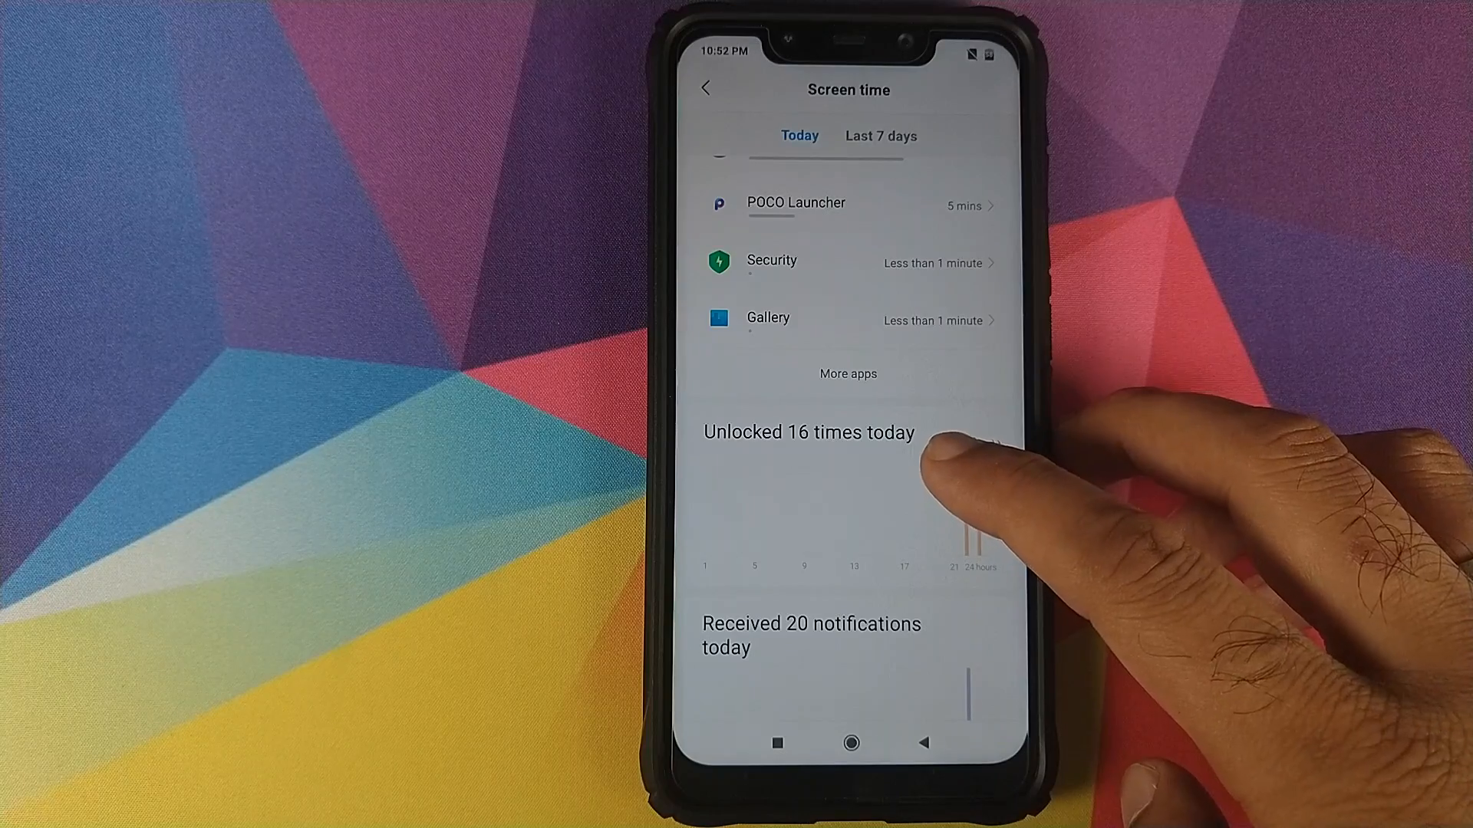
key(power)
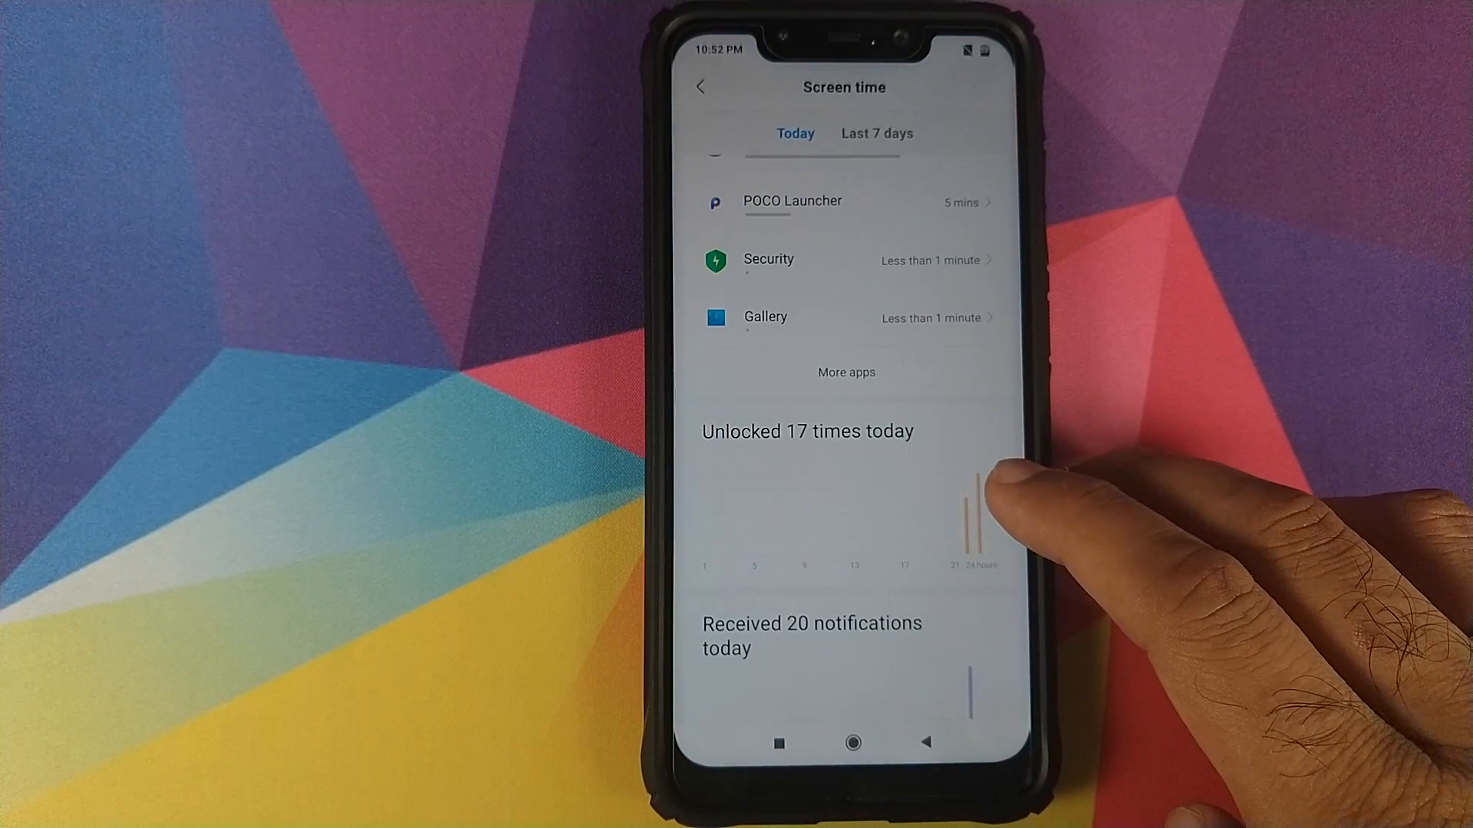
click(971, 522)
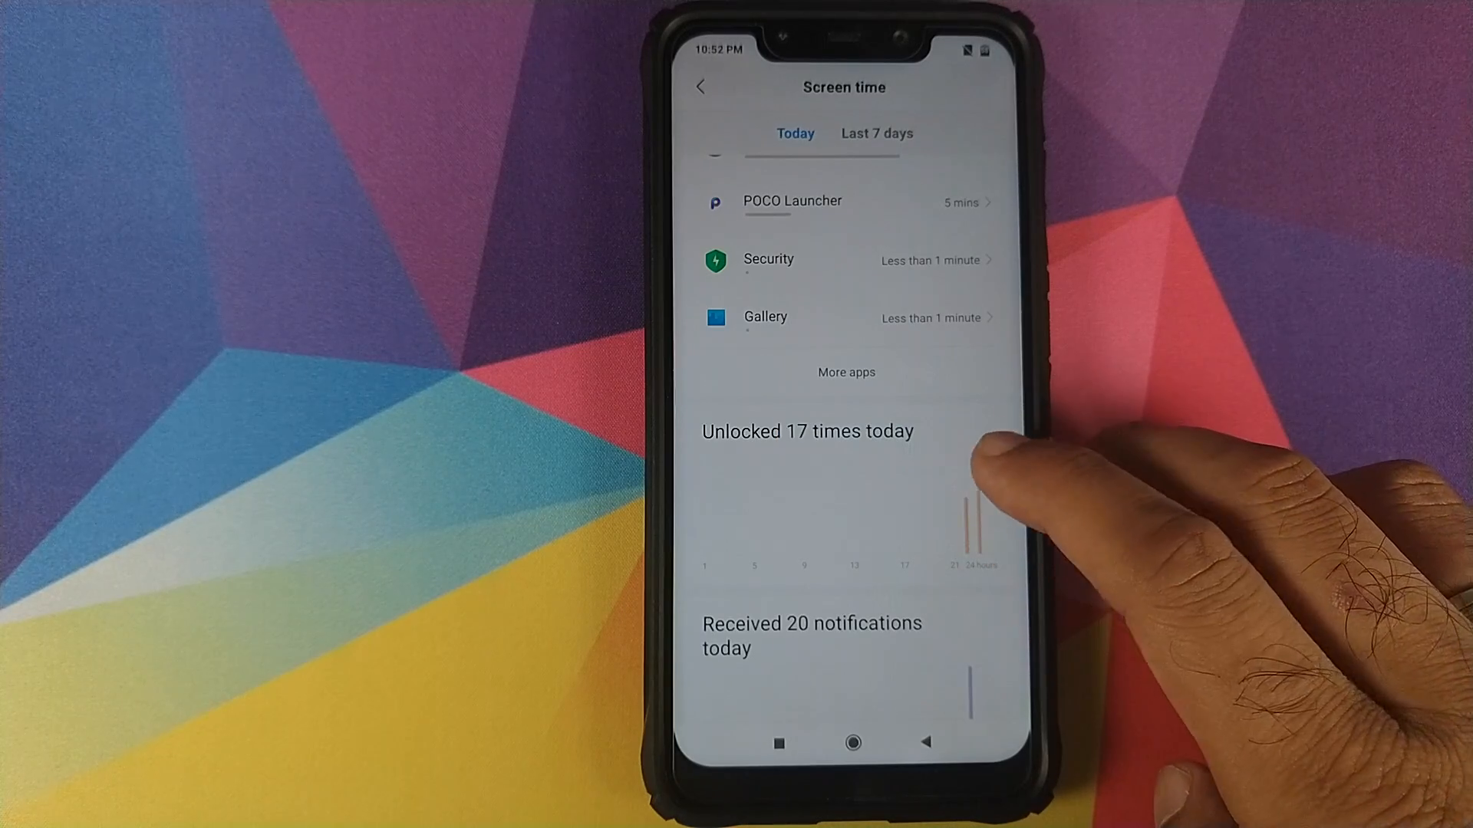
mouse_move(976, 488)
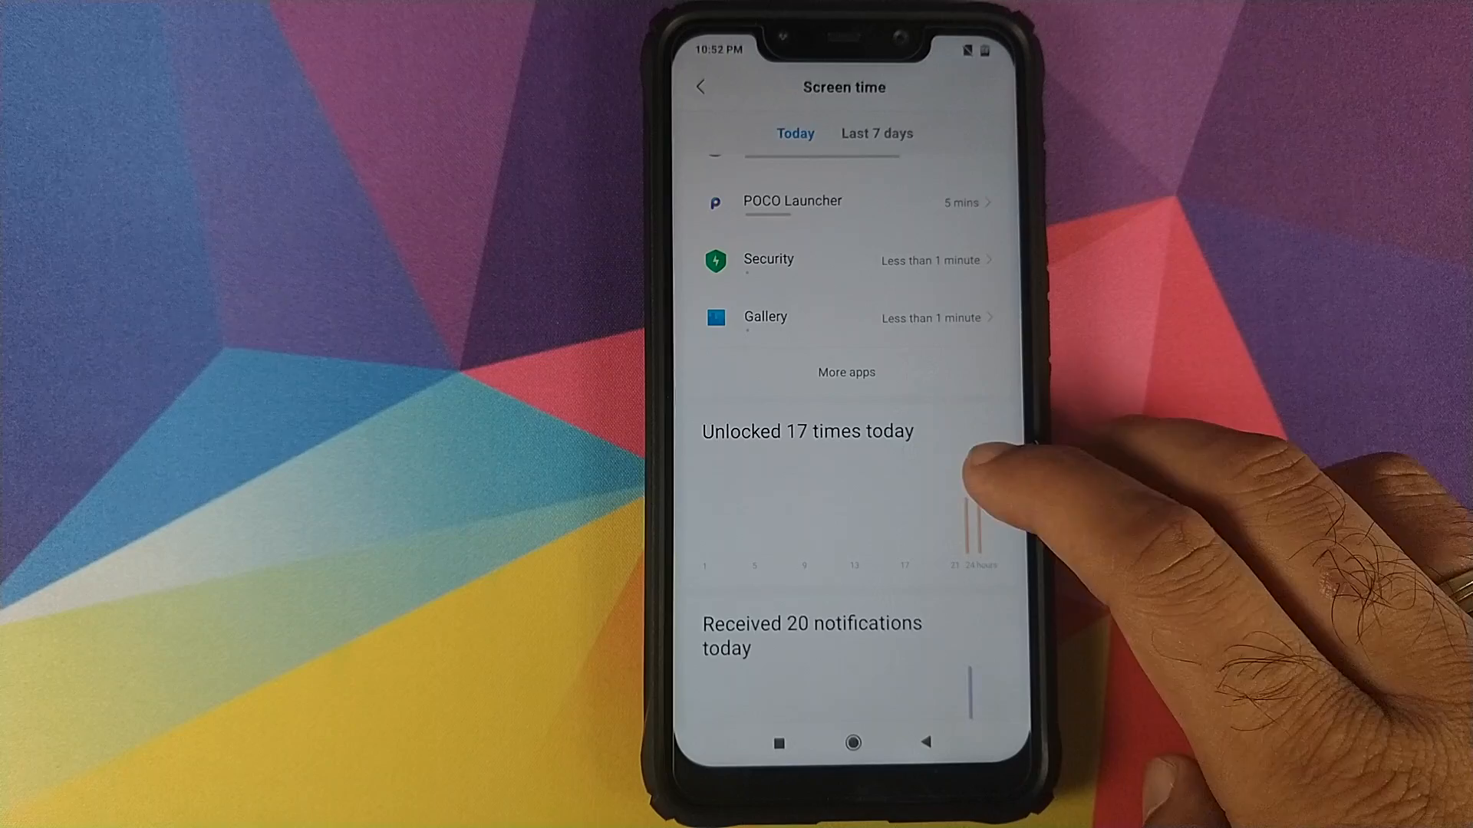
click(970, 522)
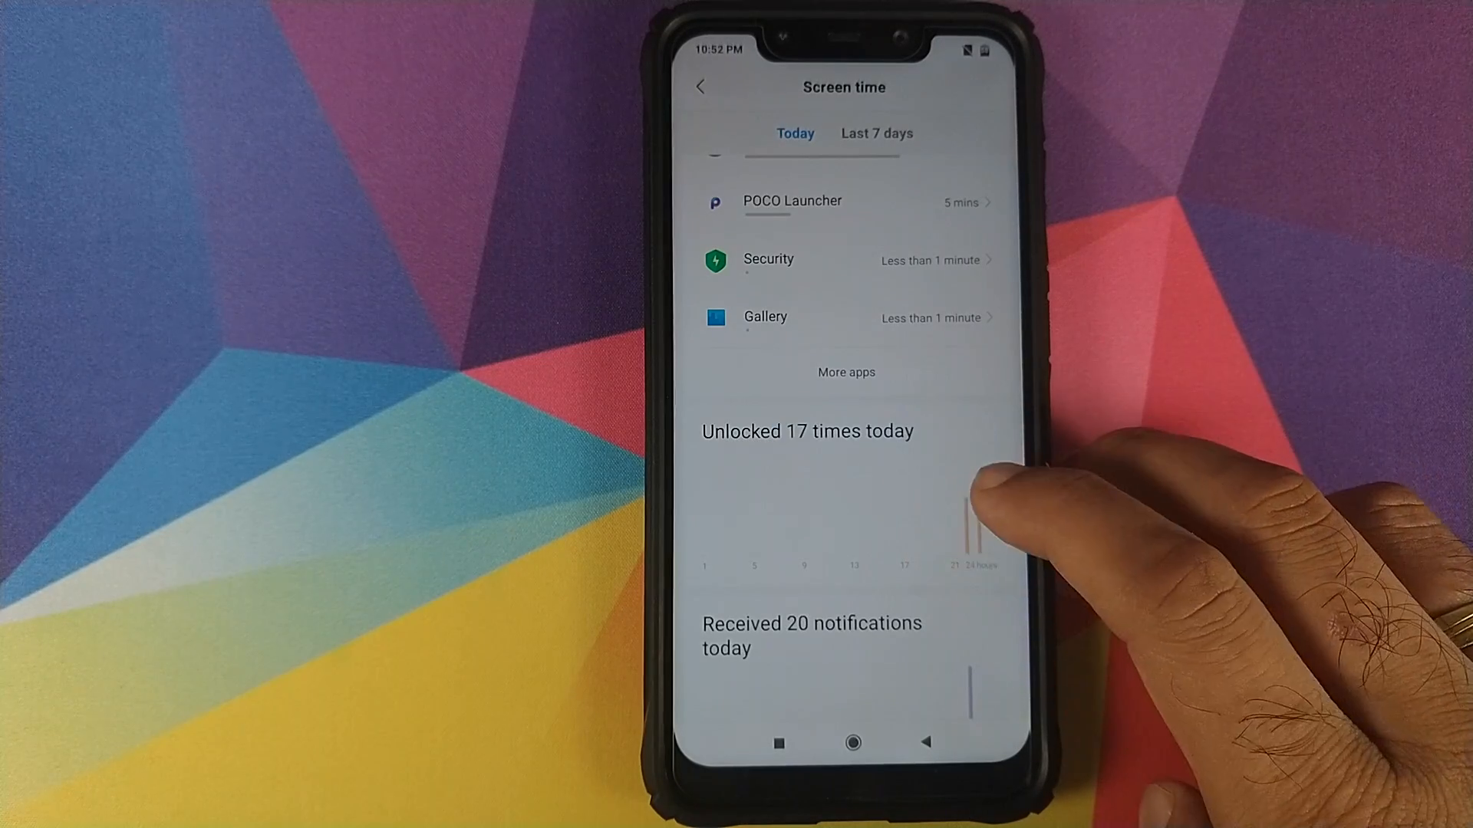
click(972, 530)
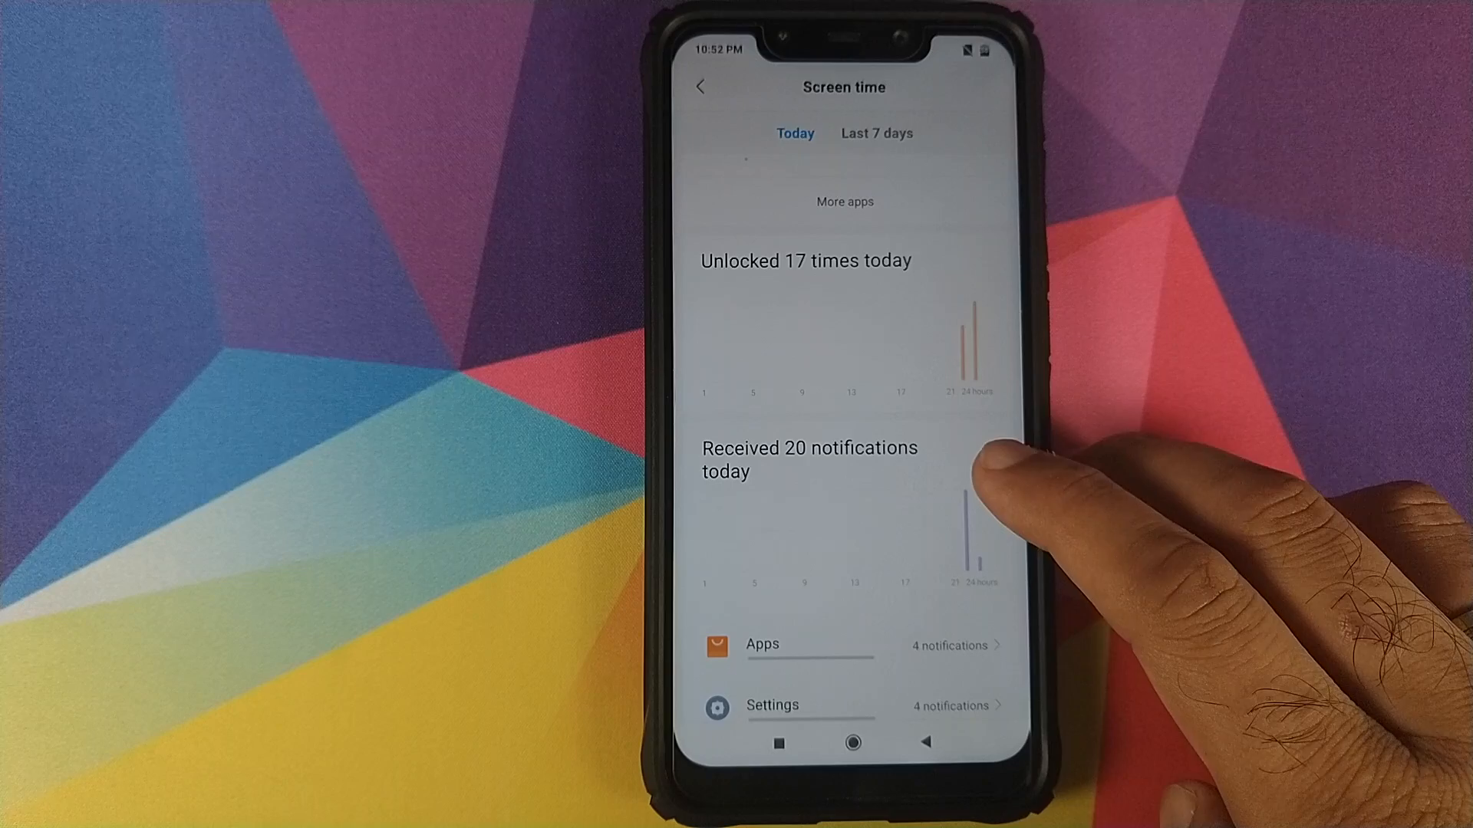
mouse_move(996, 469)
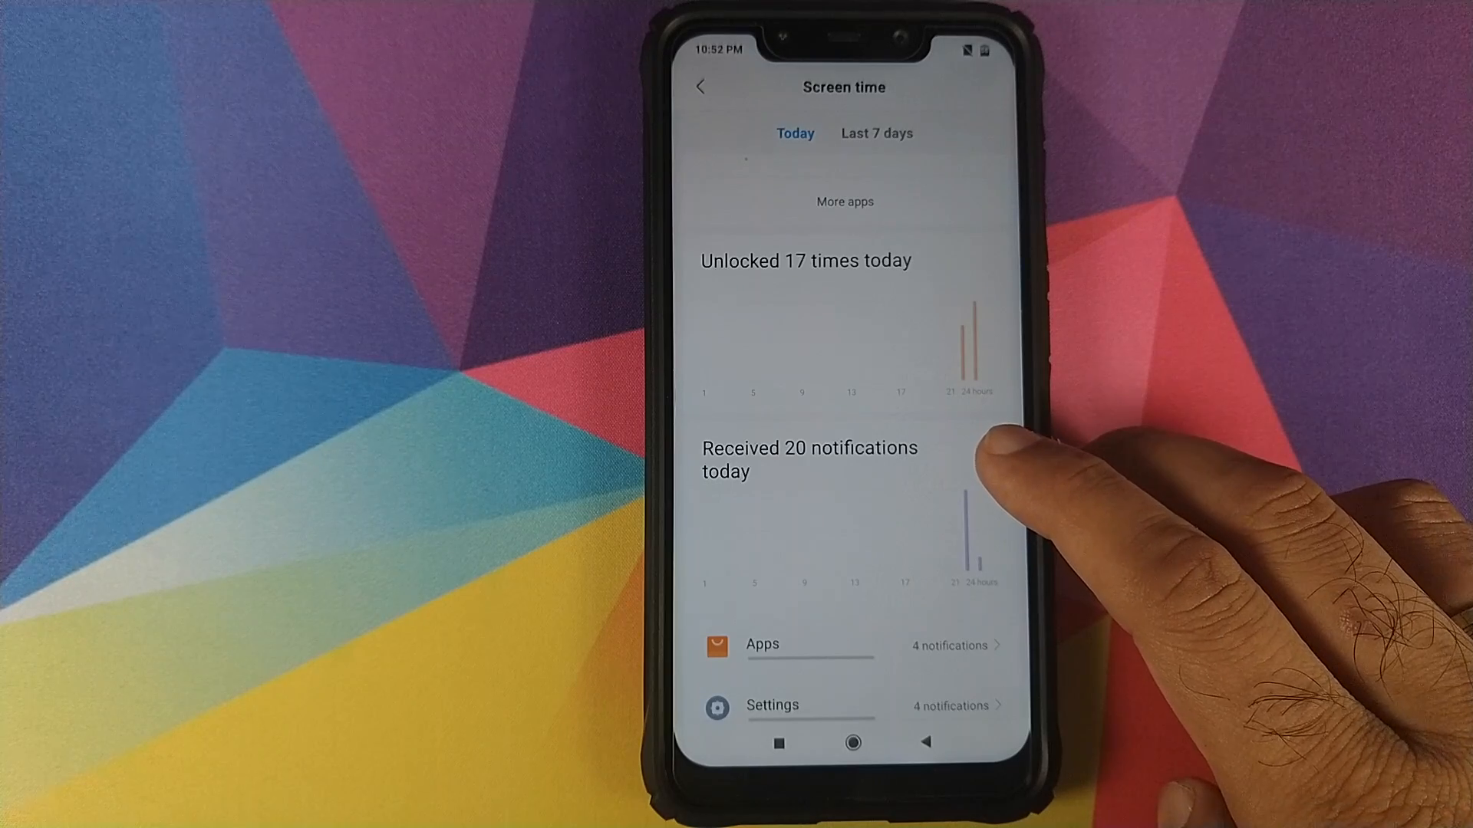
mouse_move(986, 498)
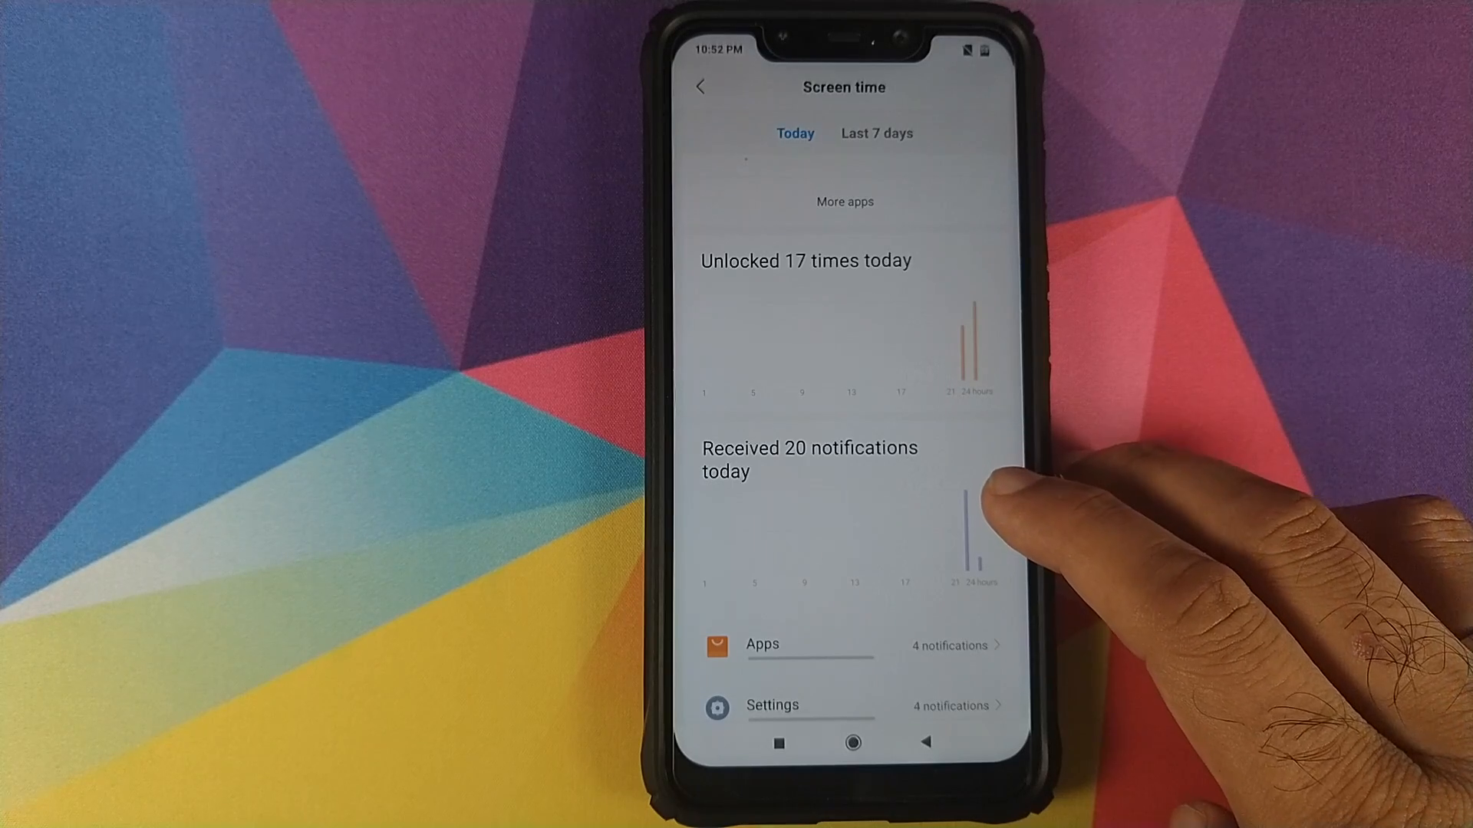
Scroll to per-app notification counts: Security and Google Play Store, 3 each.
click(977, 540)
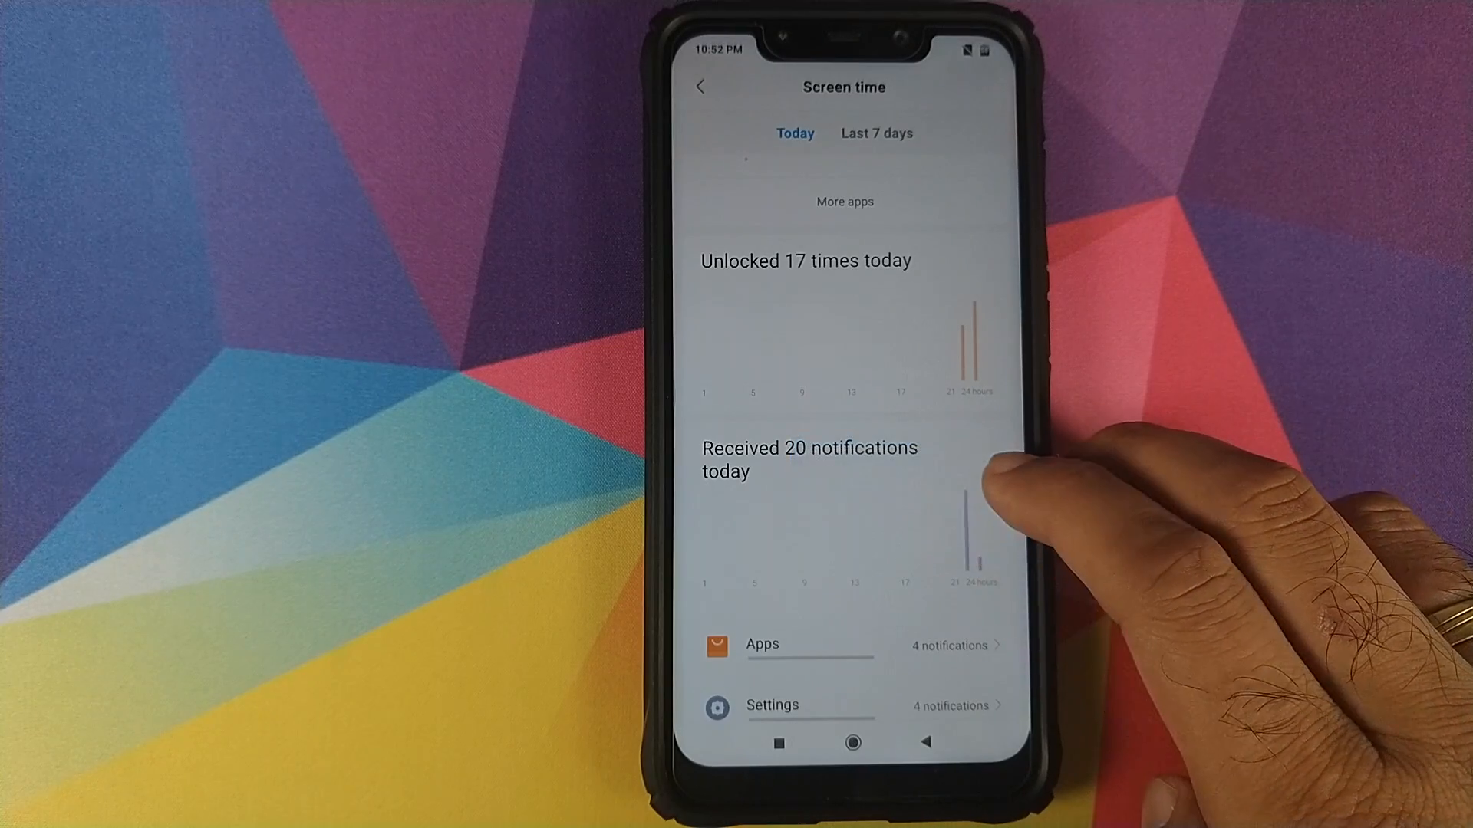
click(977, 536)
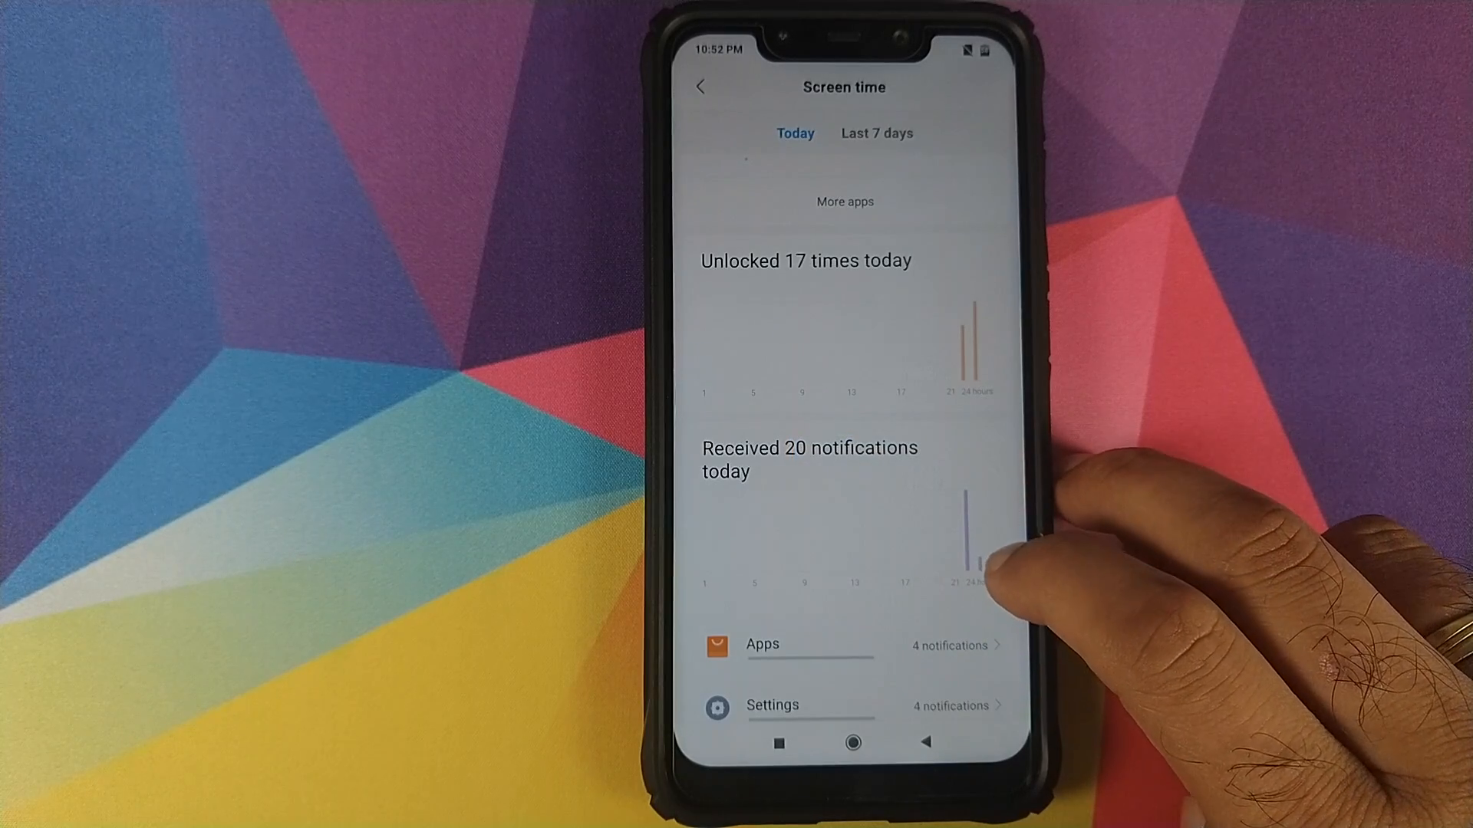
click(979, 559)
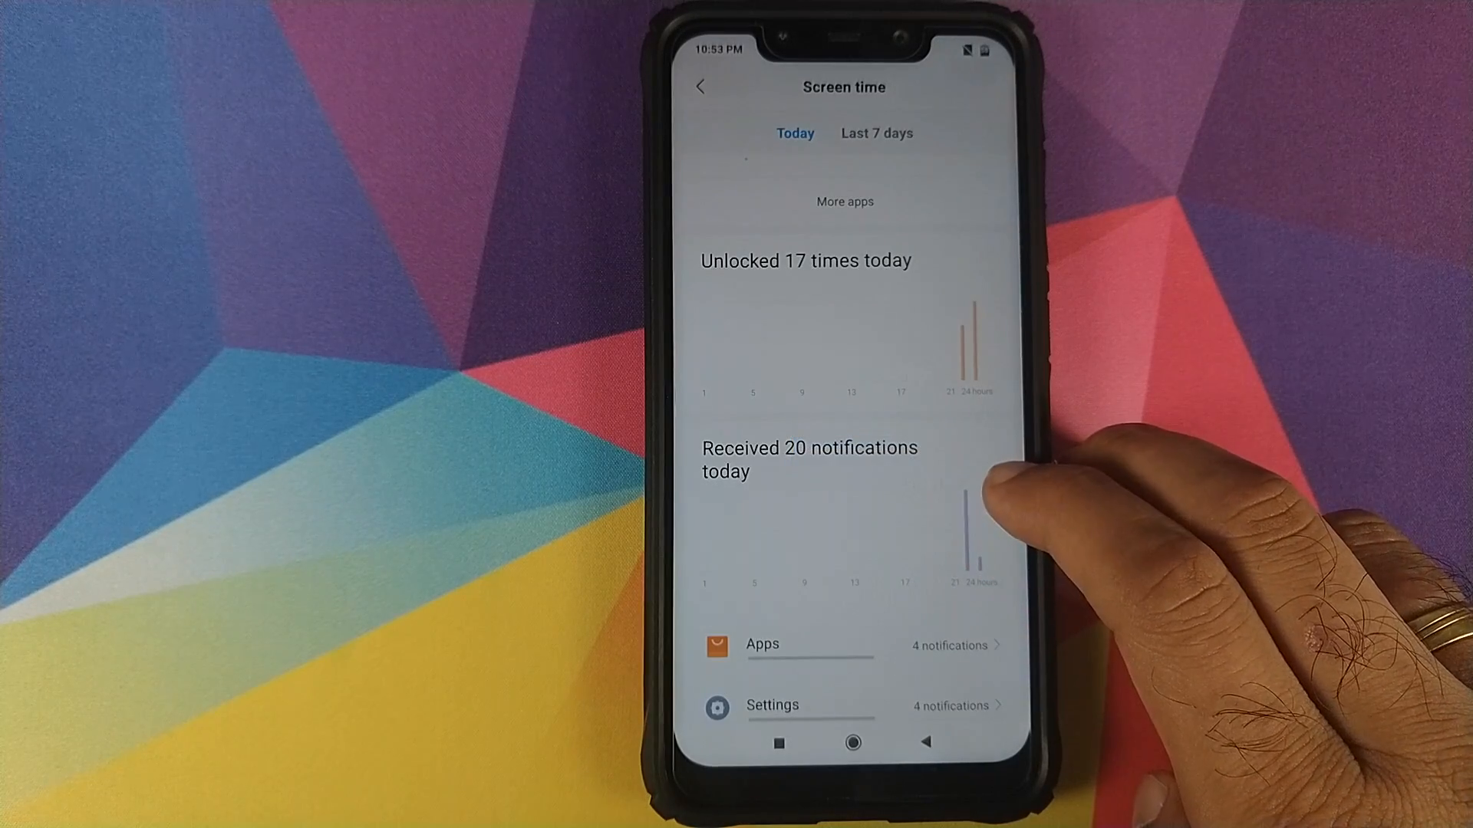
scroll(down, 3)
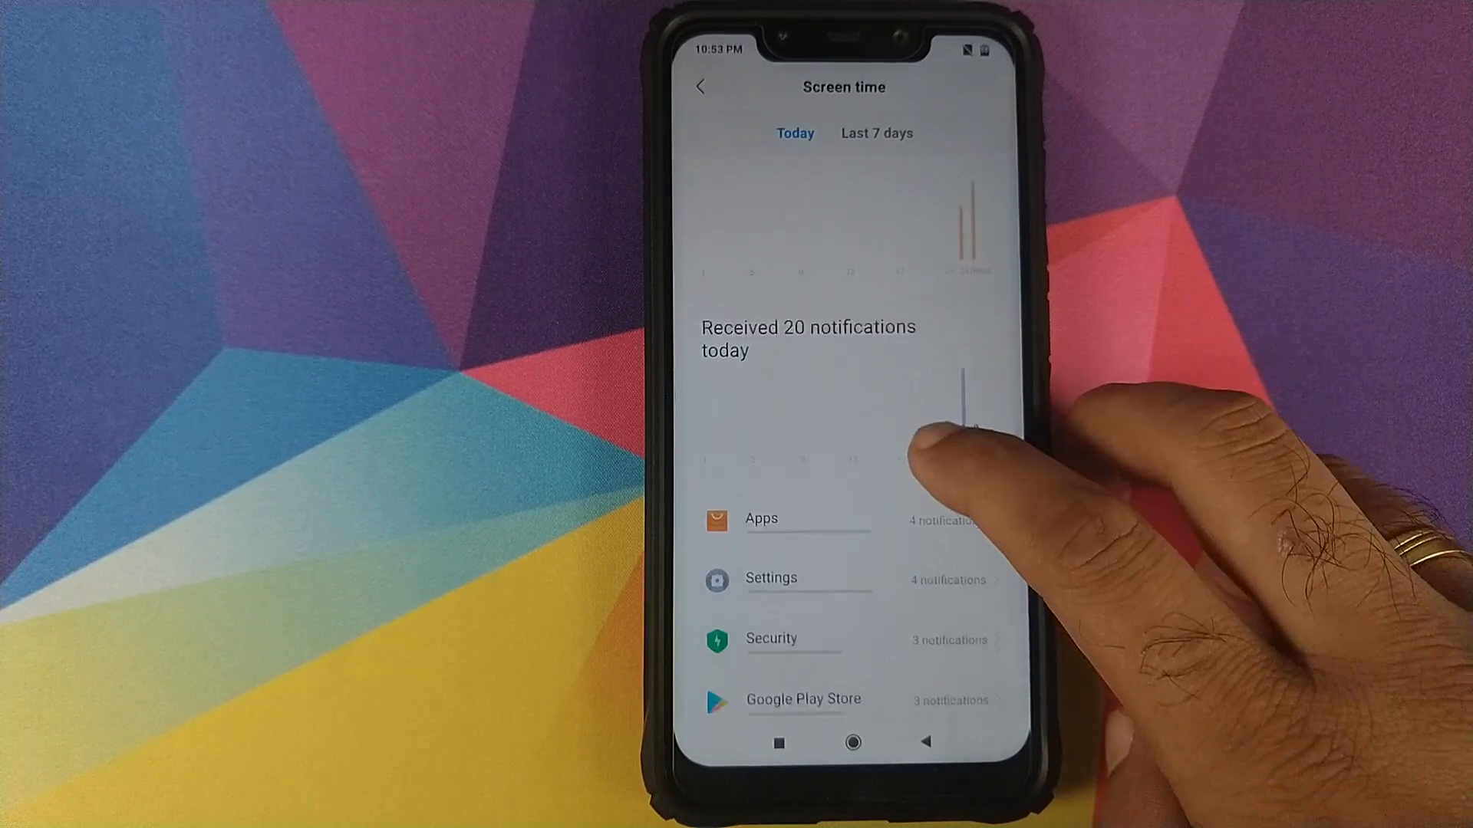
scroll(down, 3)
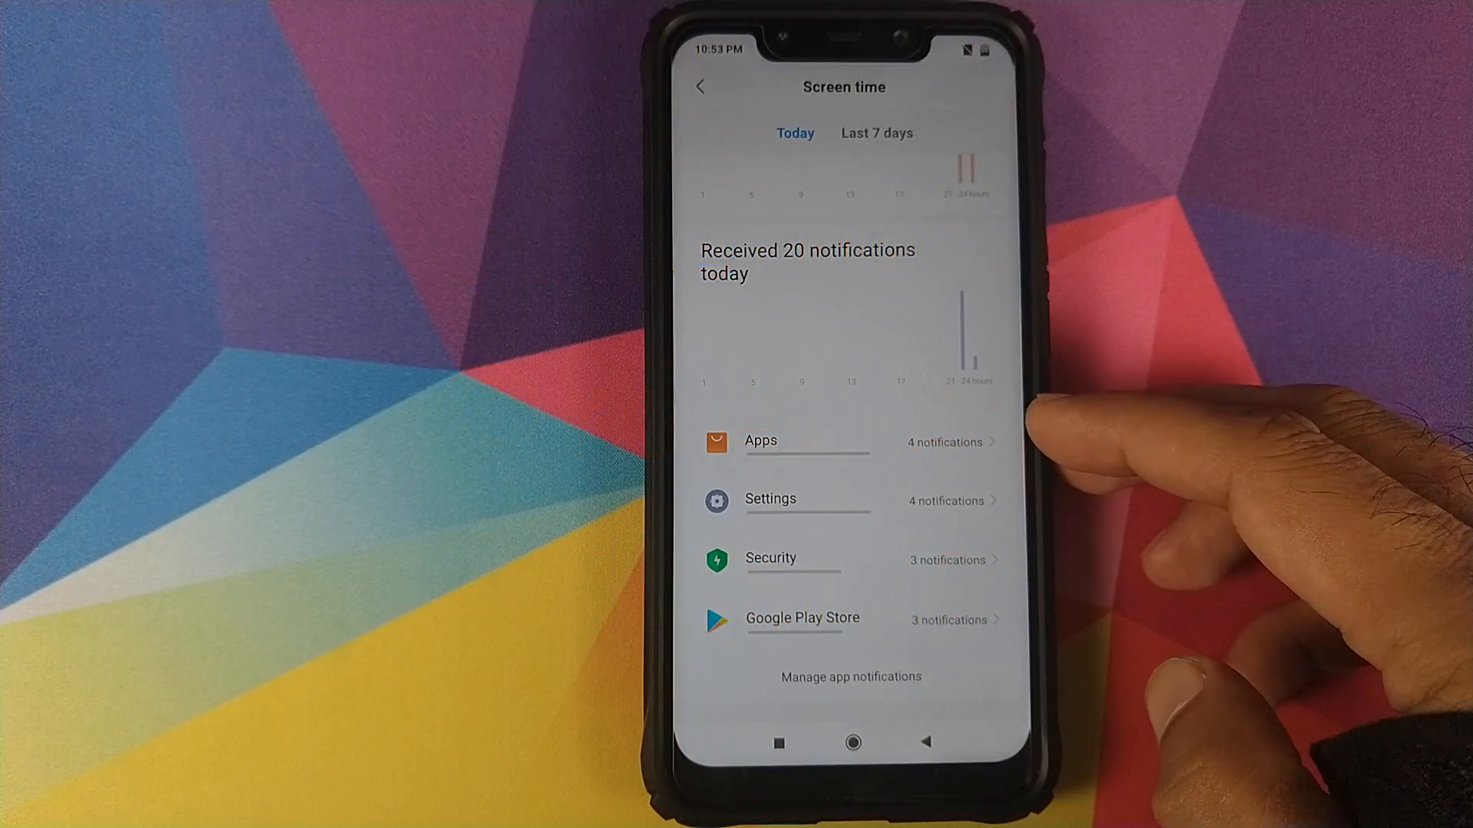
mouse_move(1080, 488)
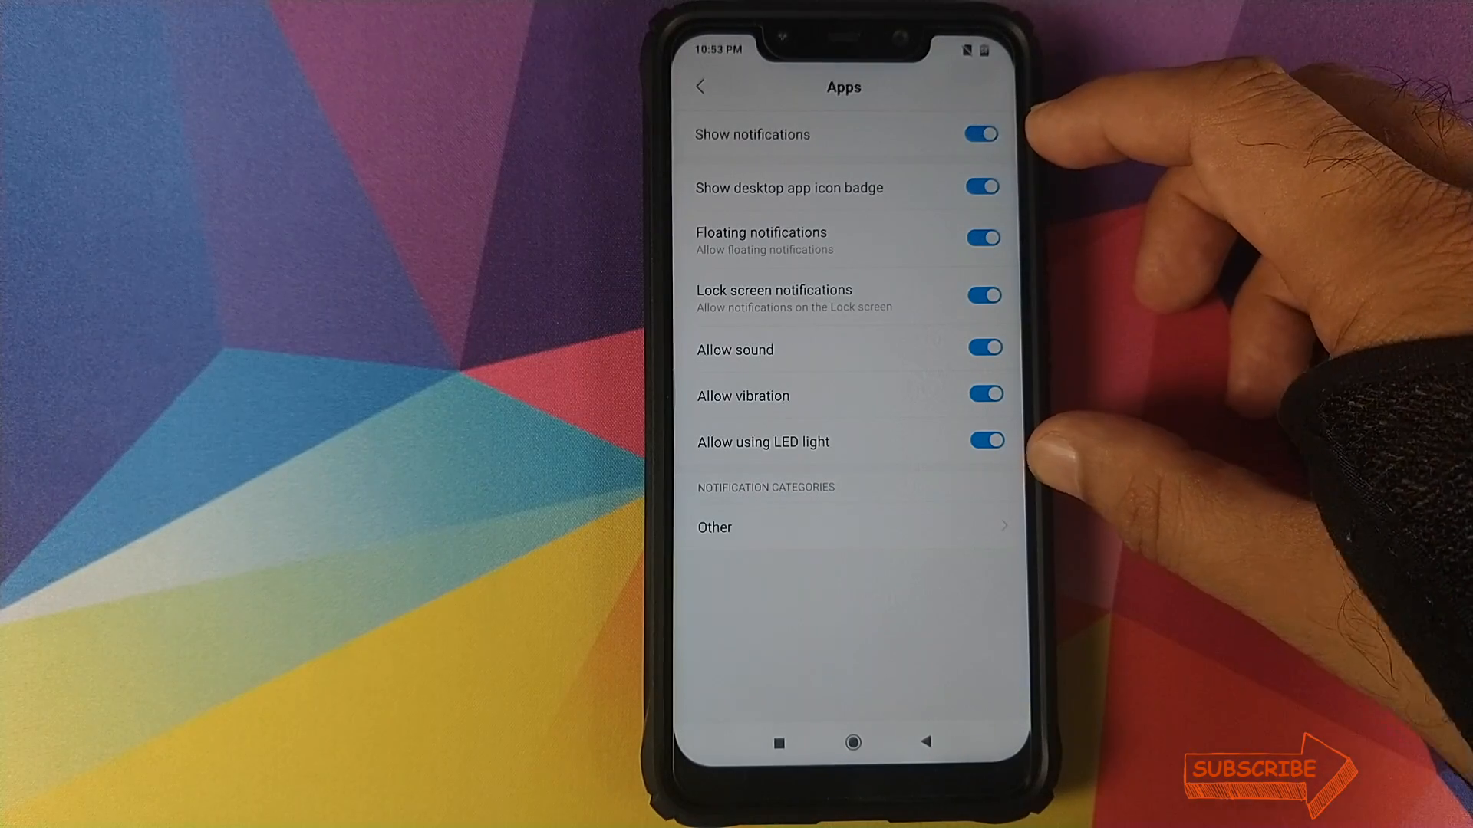
View Mi Drop's notification toggles via Manage app notifications, then go back.
click(699, 87)
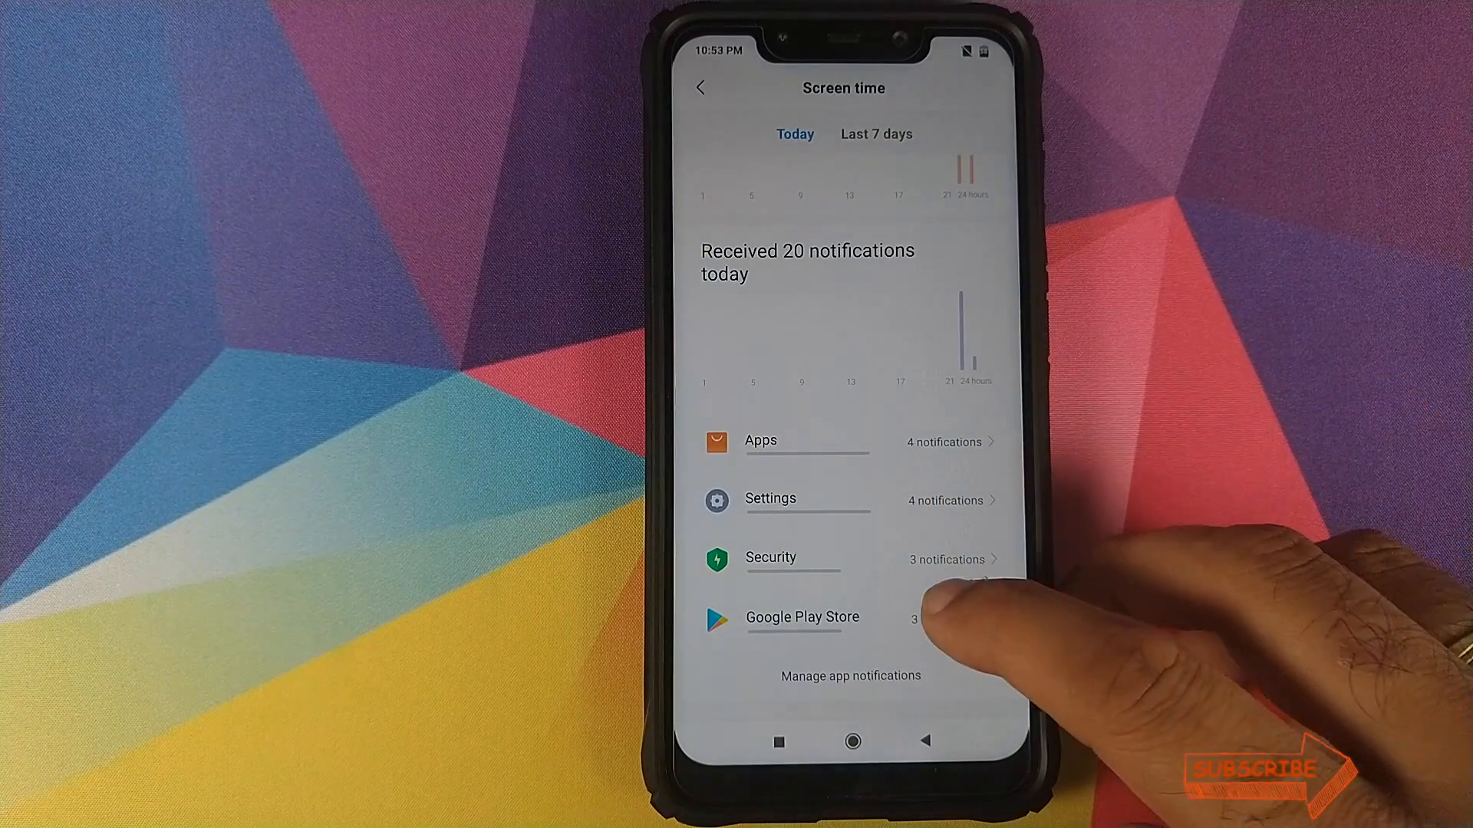
click(849, 675)
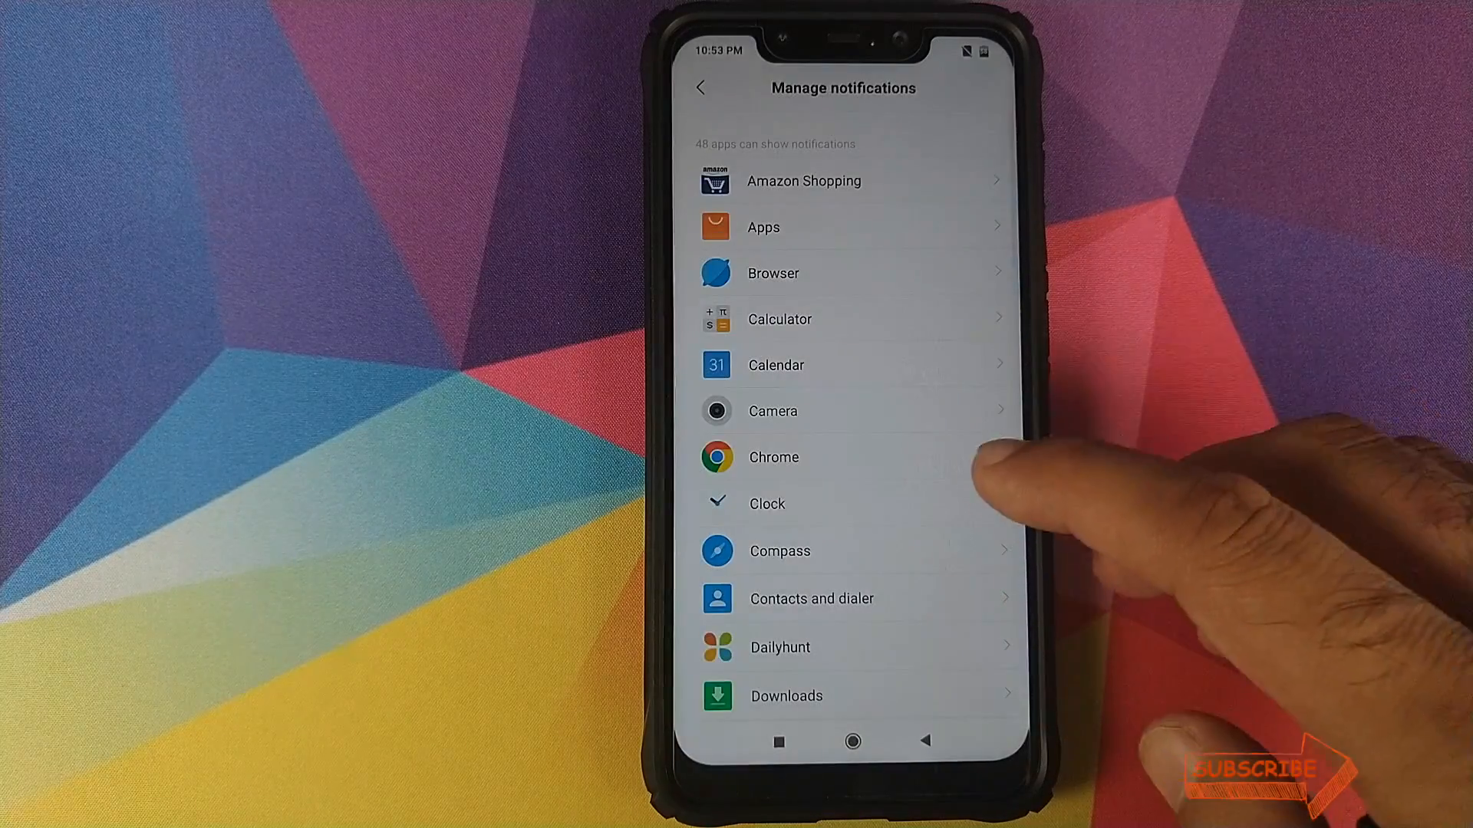
scroll(down, 3)
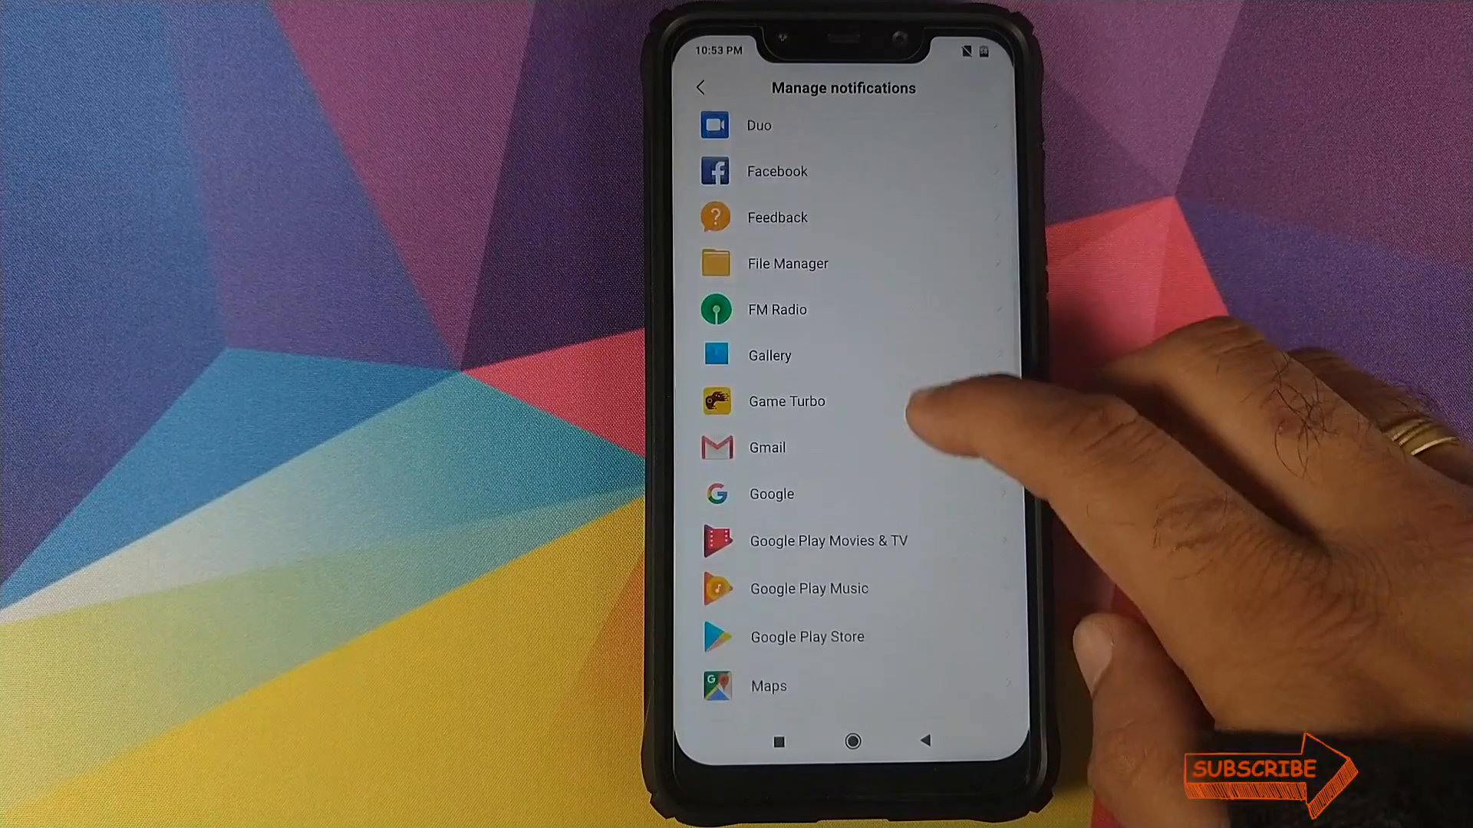
scroll(down, 3)
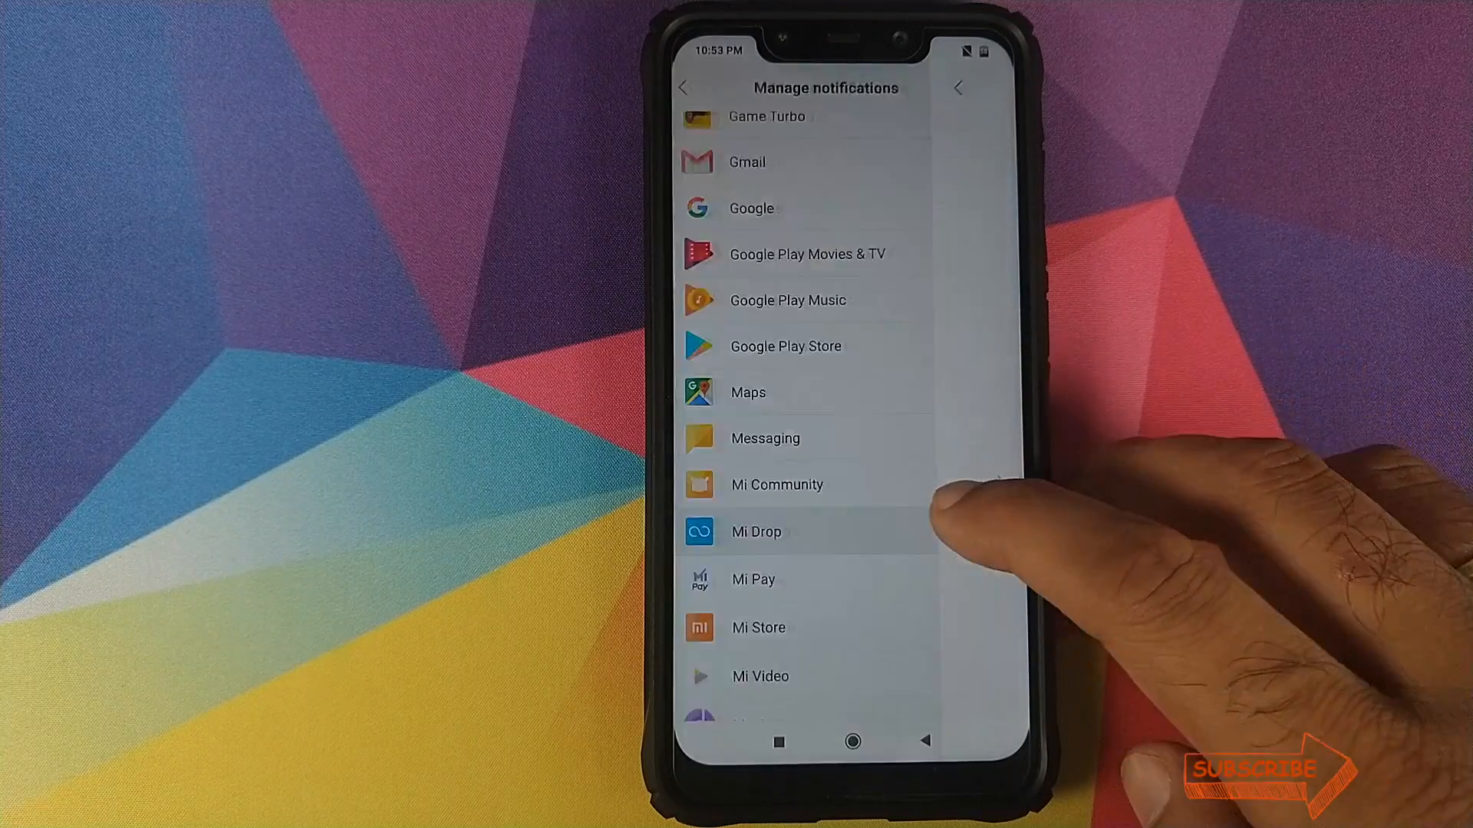
click(757, 532)
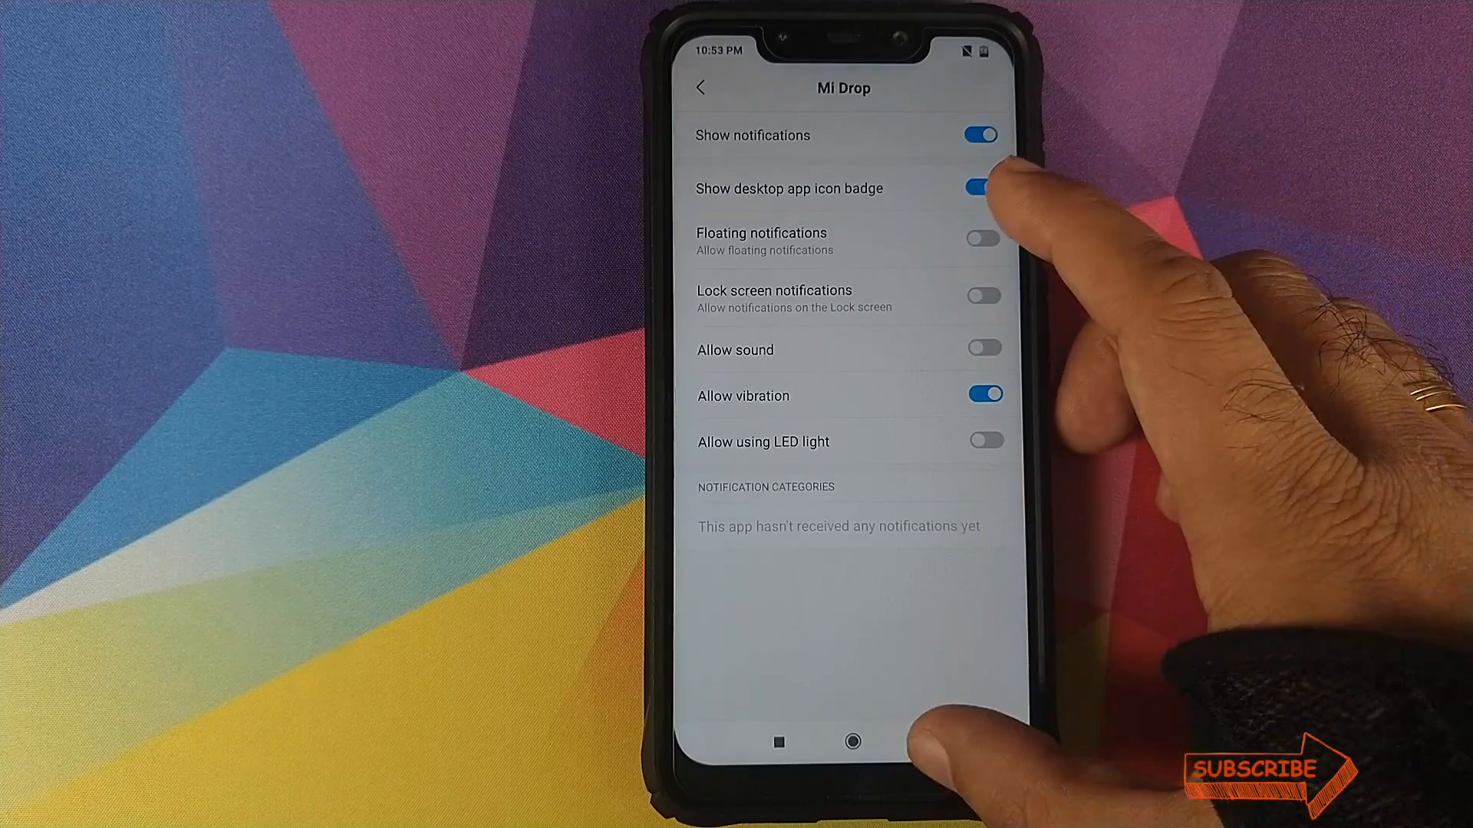
click(700, 87)
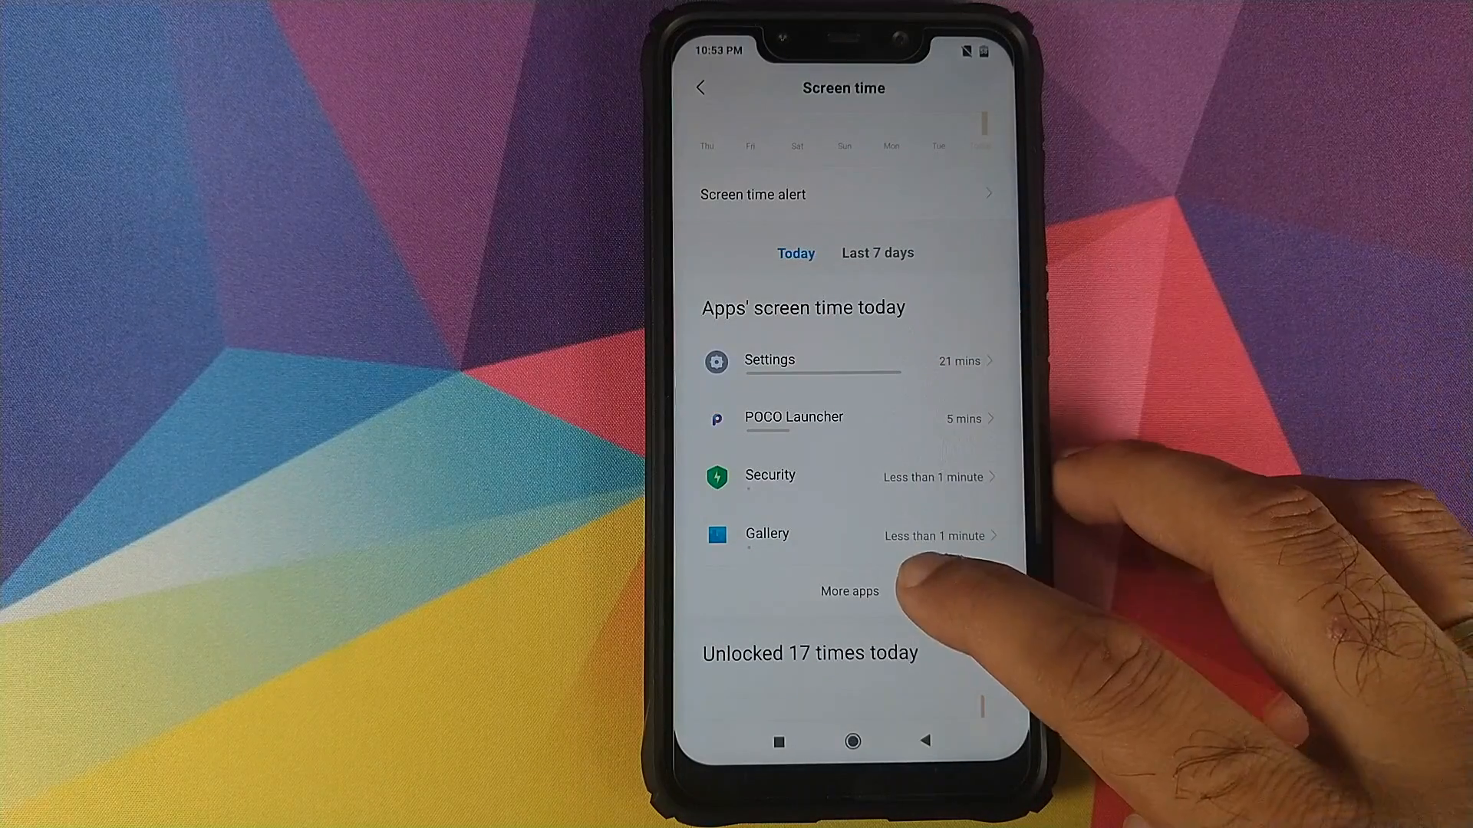
click(848, 591)
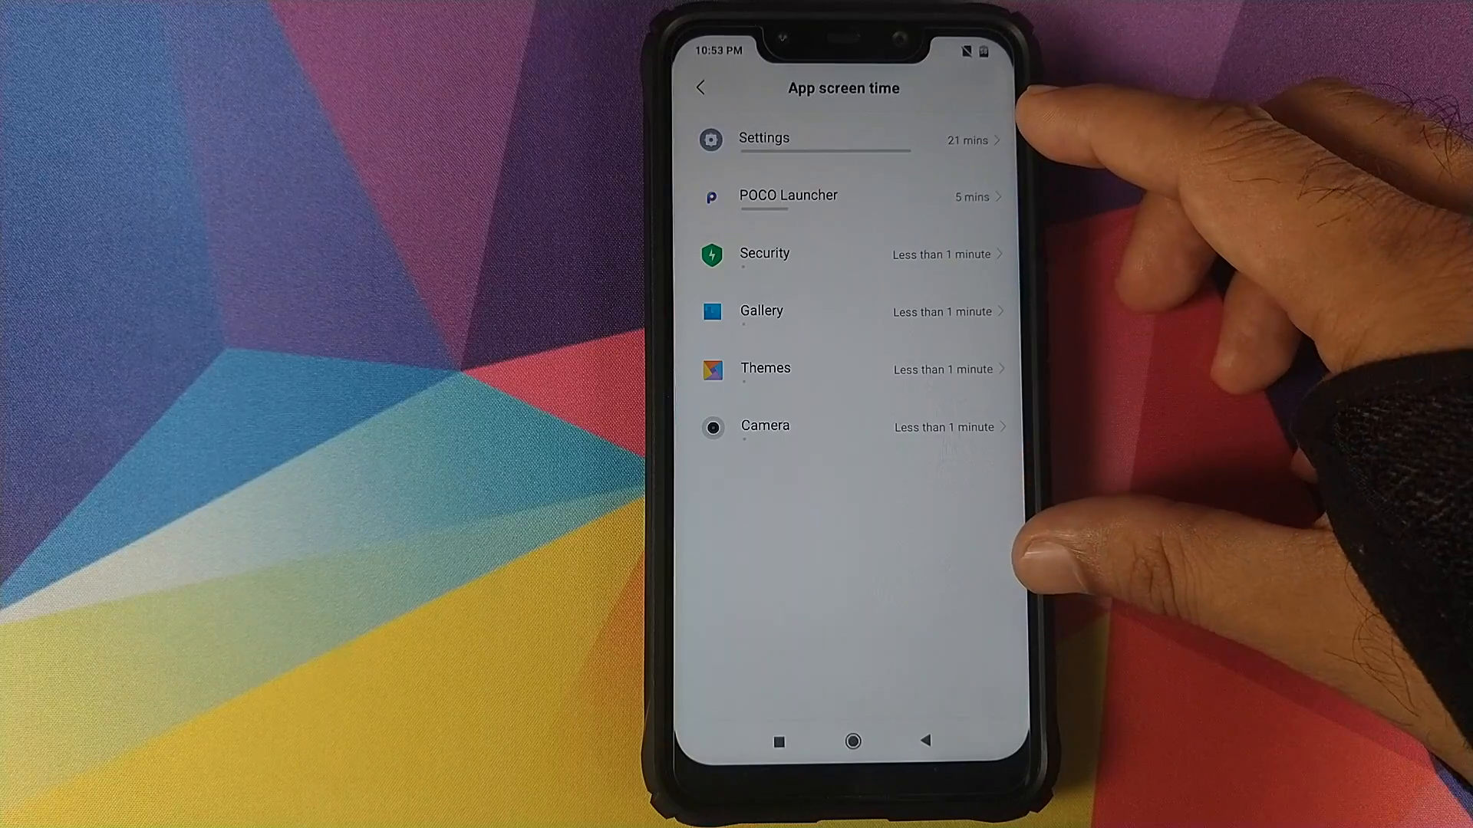
click(700, 87)
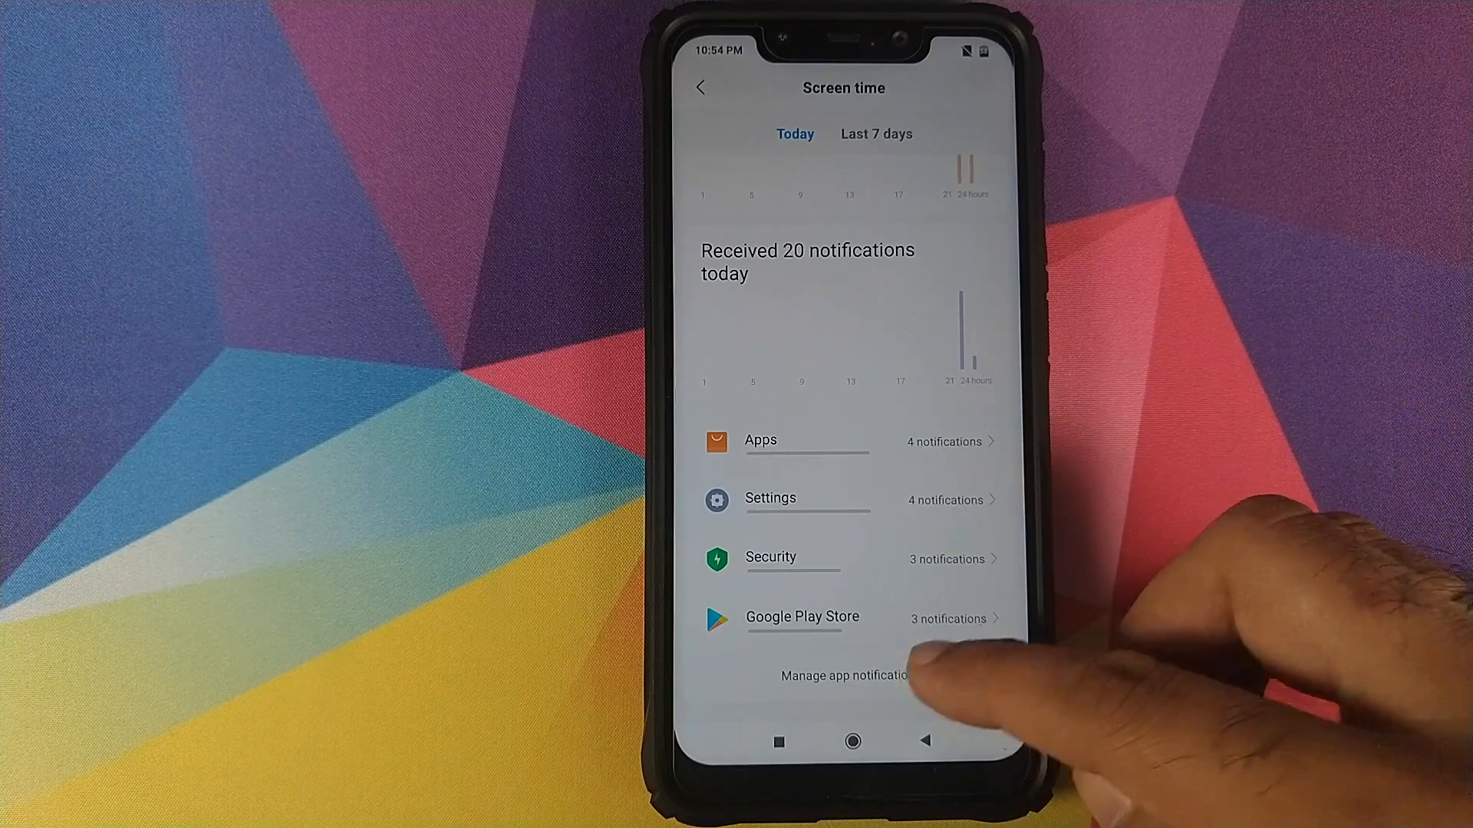
click(841, 675)
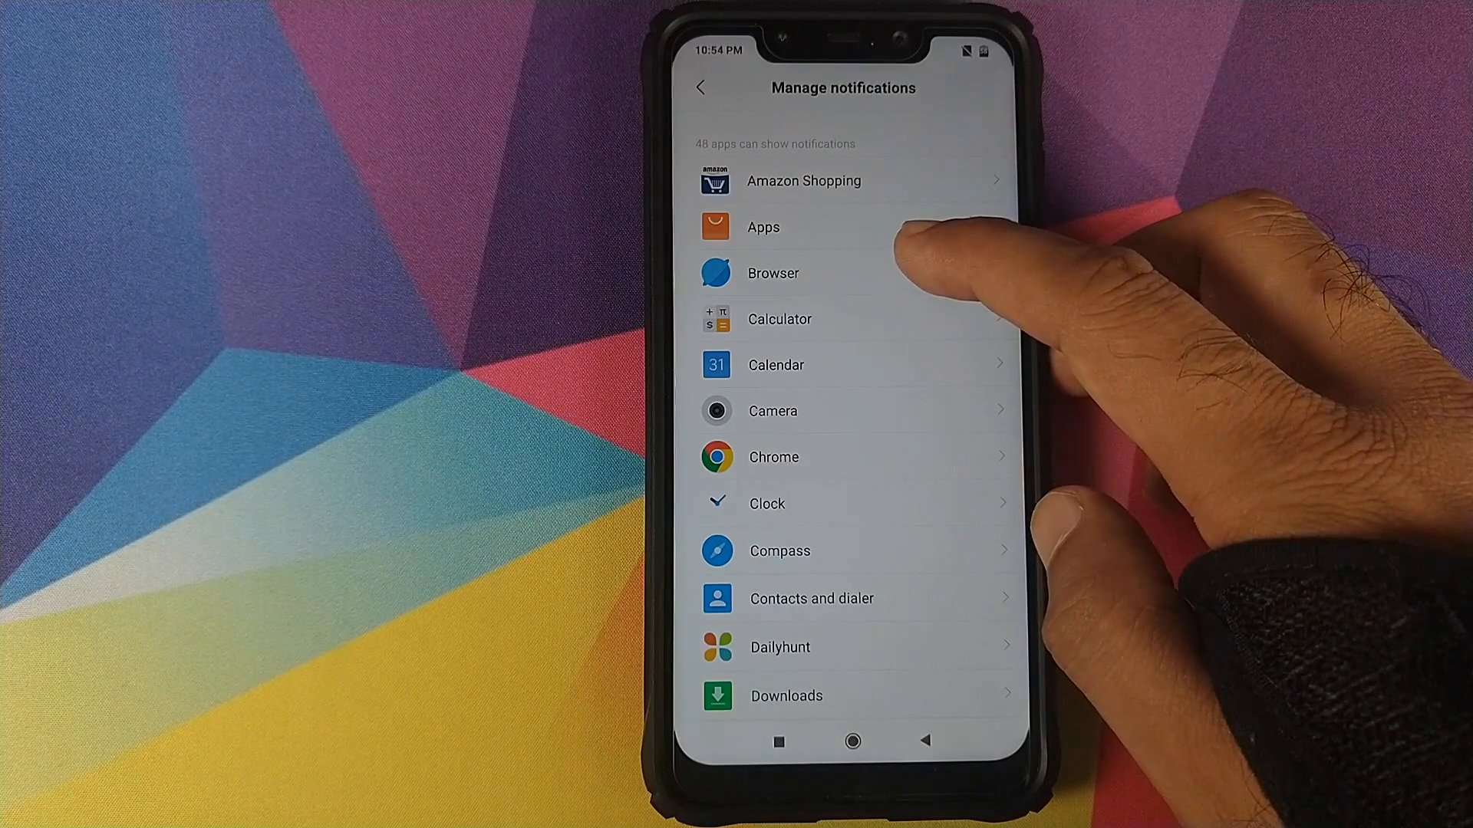
click(773, 273)
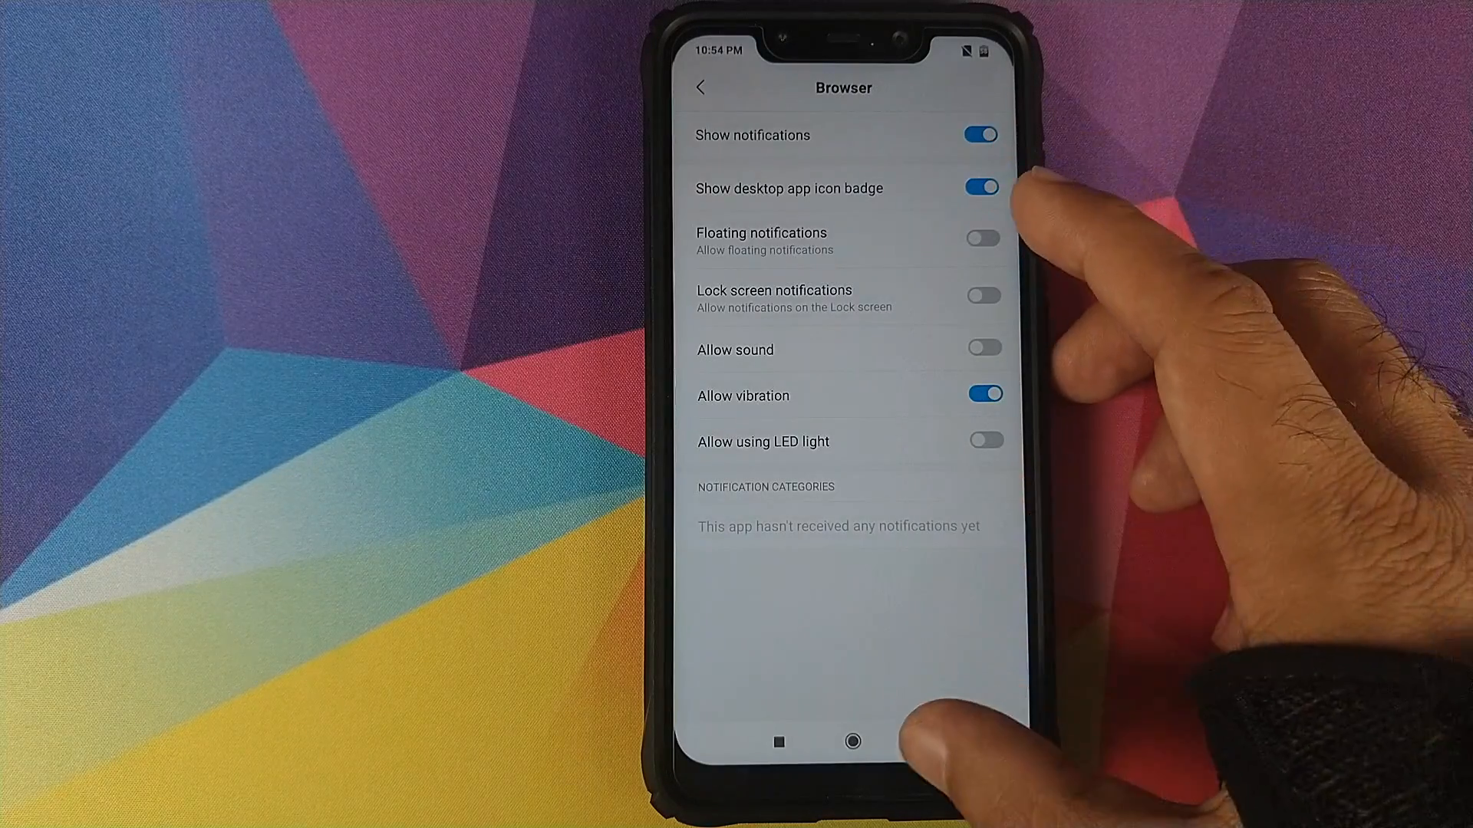
click(699, 86)
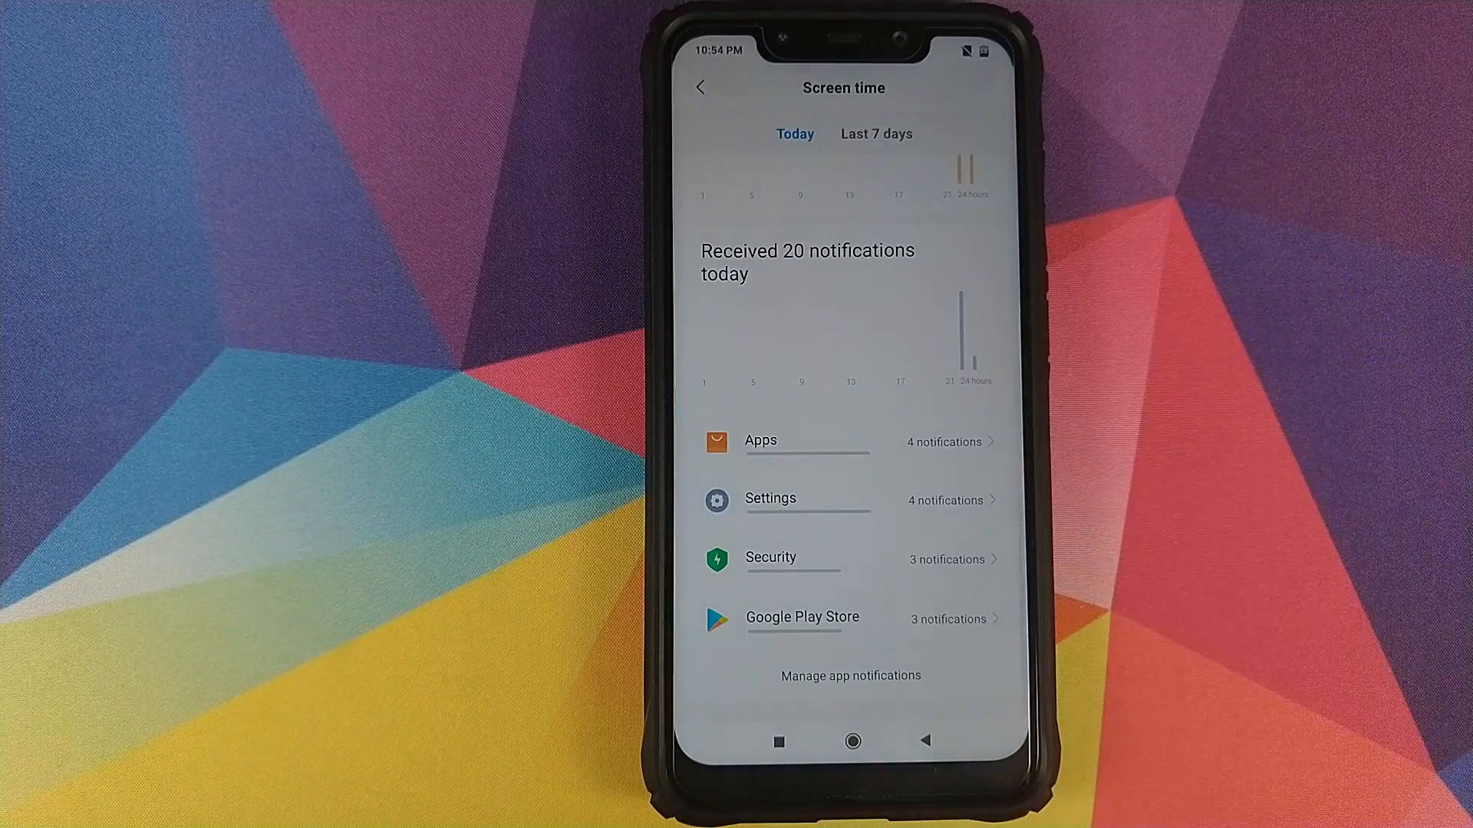